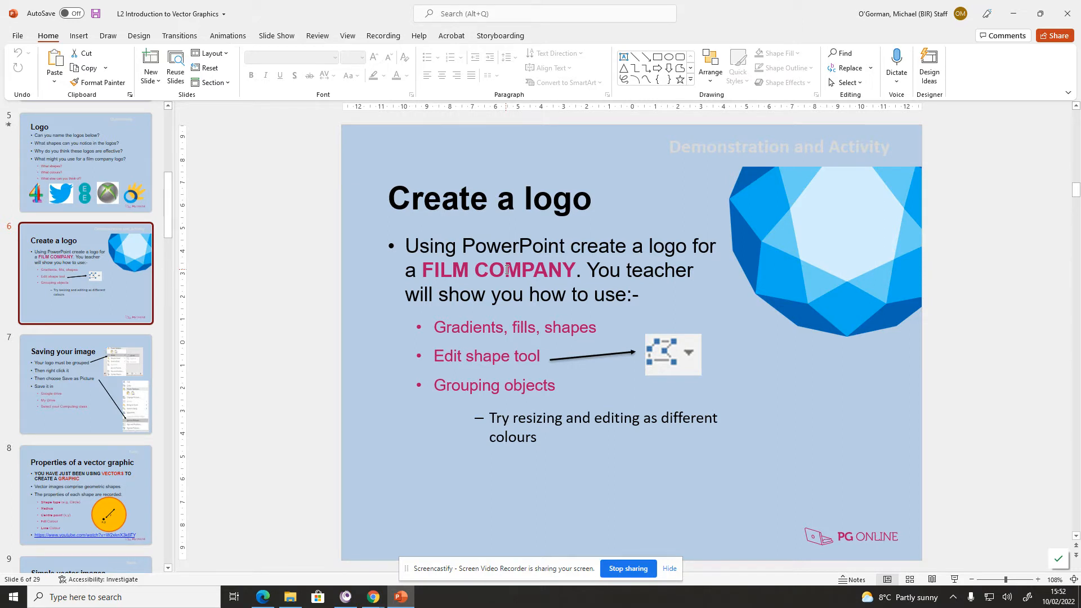
pyautogui.moveTo(514, 261)
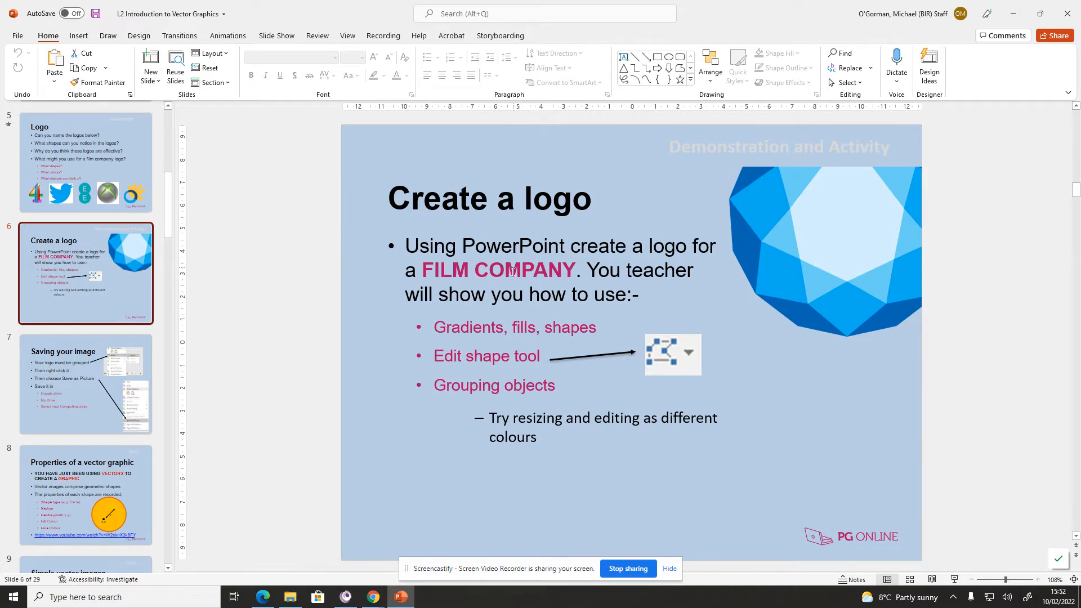
# Open the Windows Start menu from the taskbar over the Create a logo slide
pyautogui.click(11, 596)
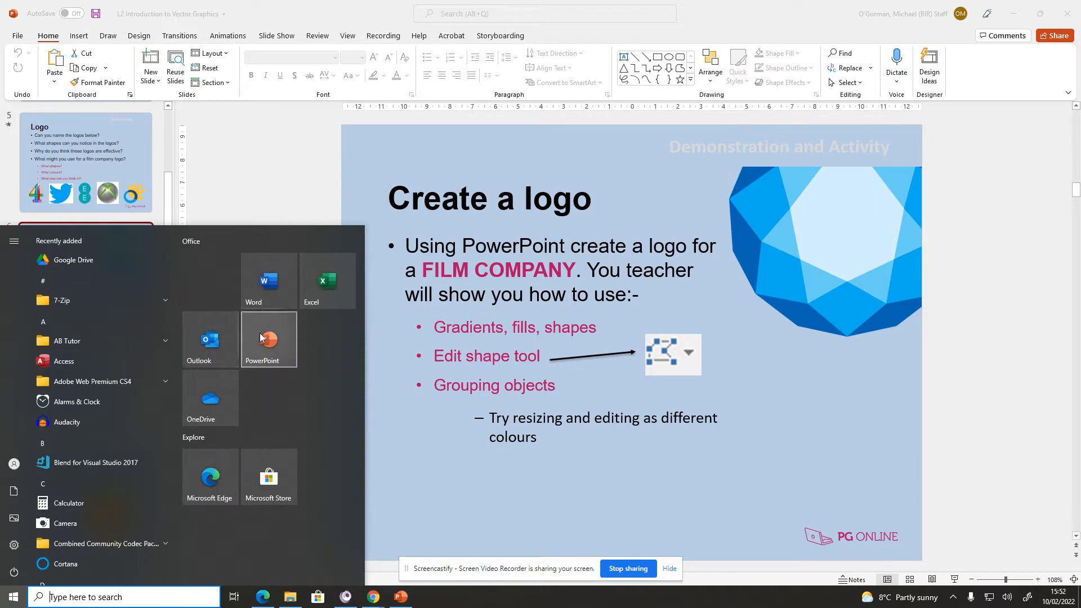
# Scroll the Start menu and launch PowerPoint to get a new blank presentation
pyautogui.scroll(-3)
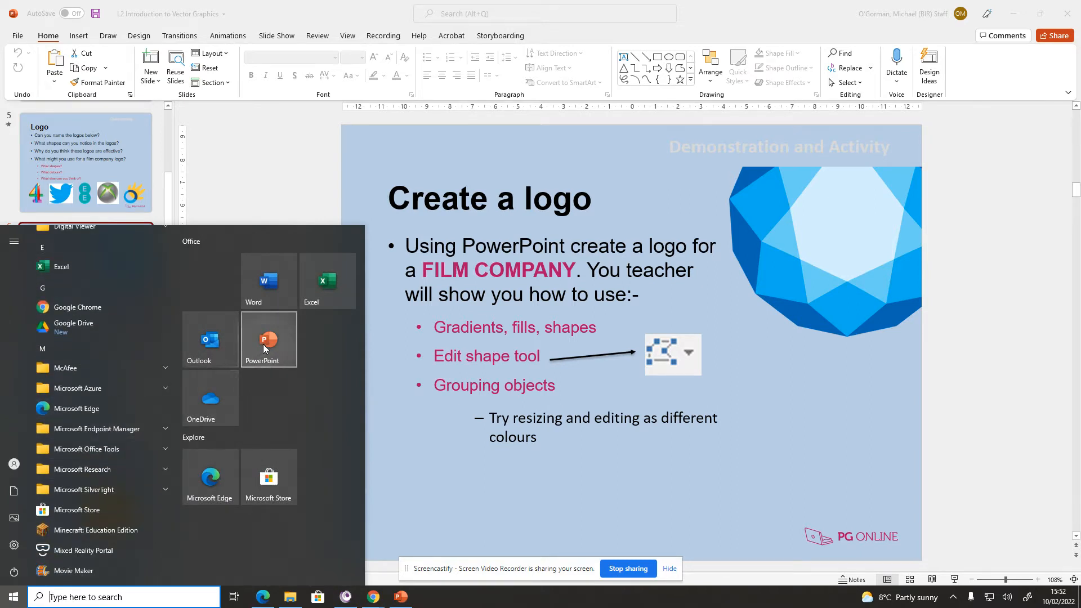
pyautogui.click(268, 338)
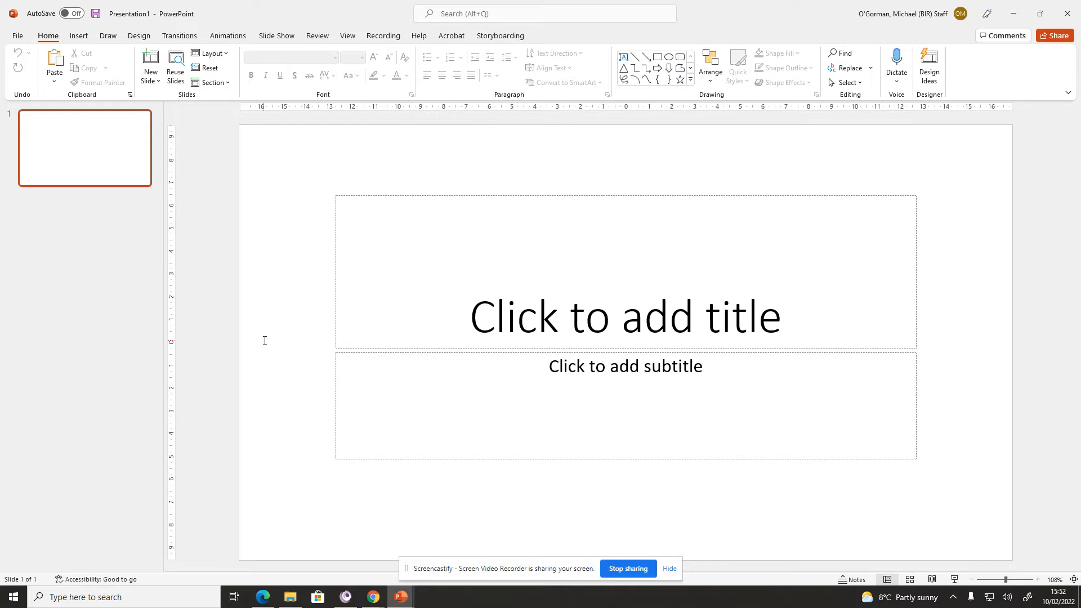
pyautogui.moveTo(460, 298)
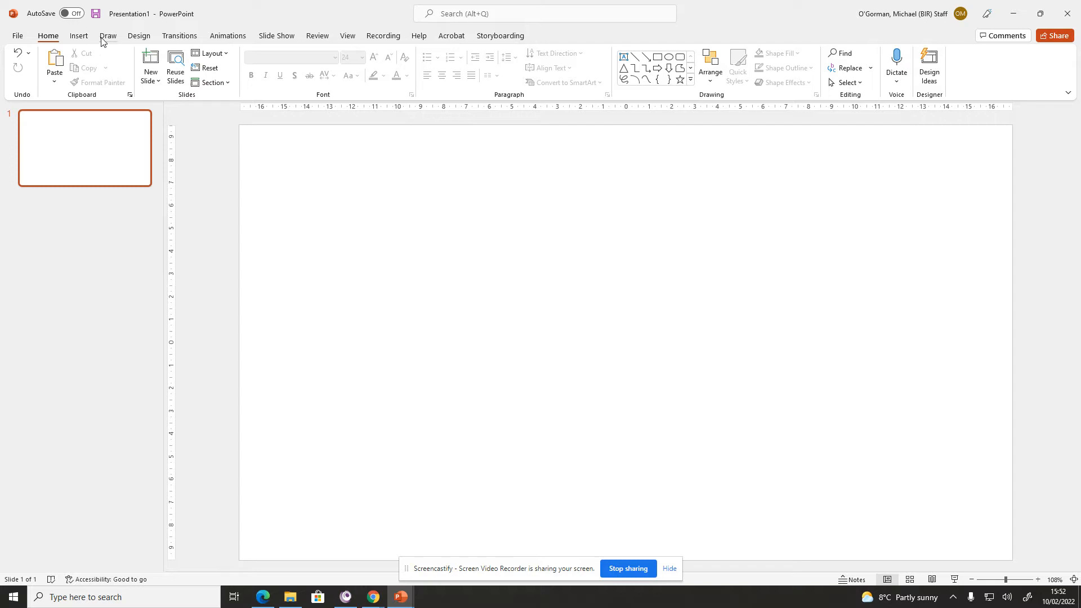
# Draw a large rectangle at the slide centre with a thin bar above it
pyautogui.click(215, 67)
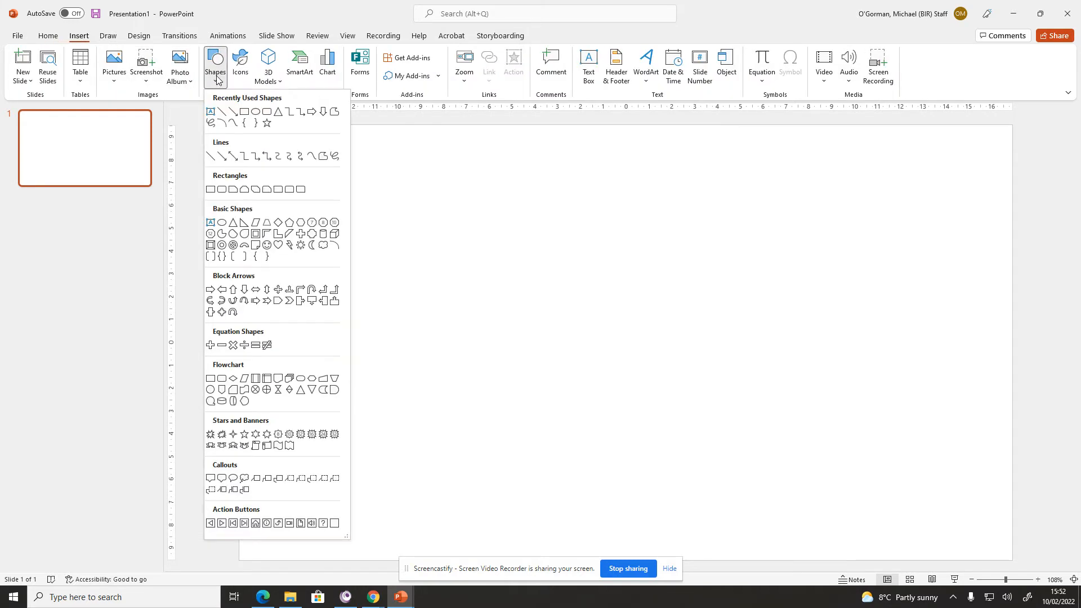
pyautogui.moveTo(243, 112)
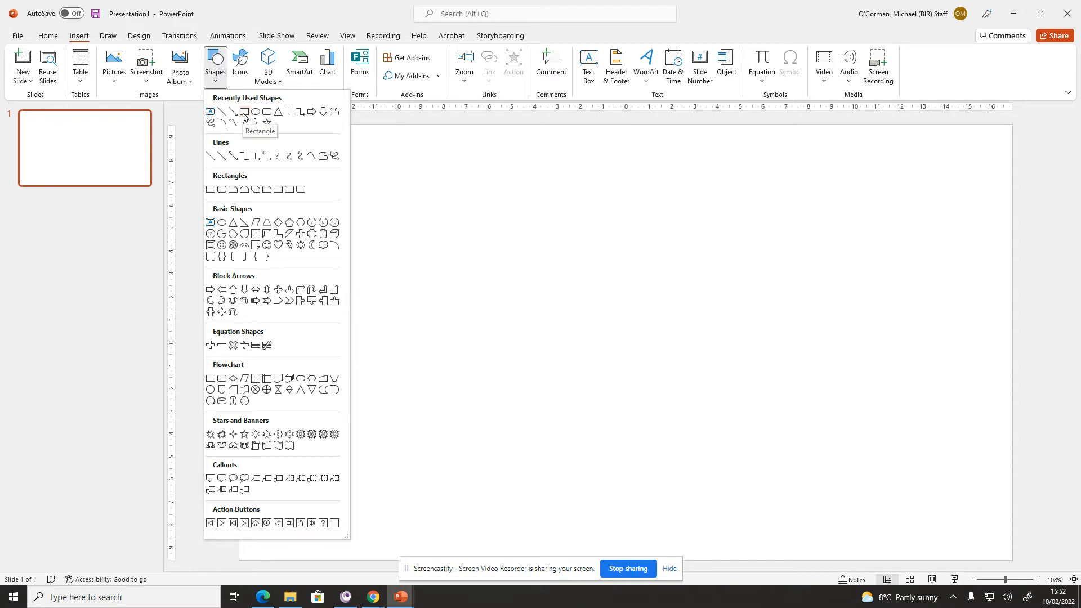
pyautogui.moveTo(498, 291); pyautogui.dragTo(621, 356)
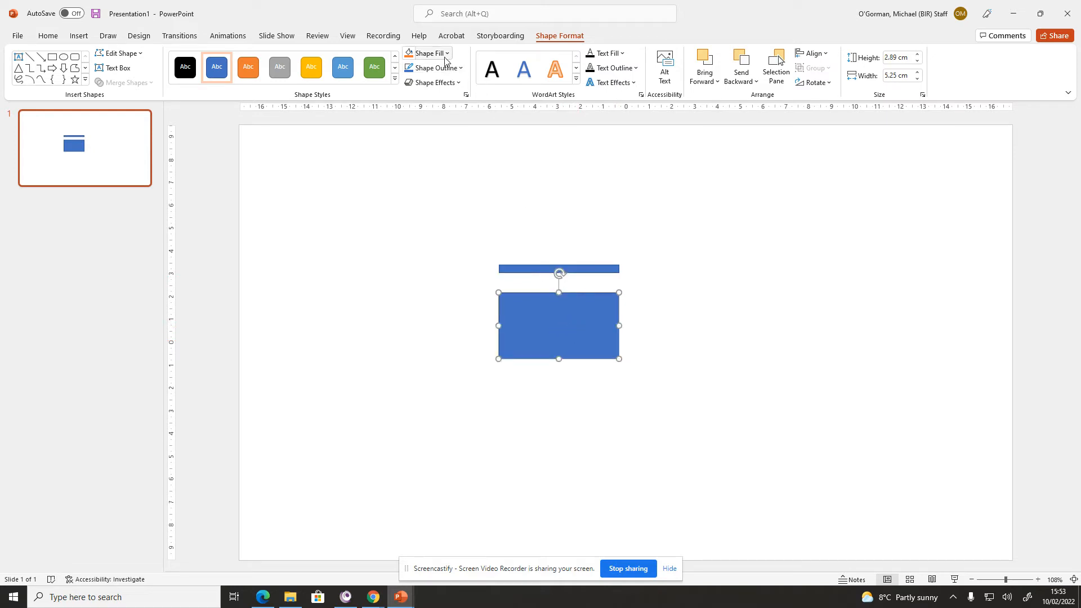
# Fill both the large rectangle and the thin bar with peach
pyautogui.rightClick(558, 324)
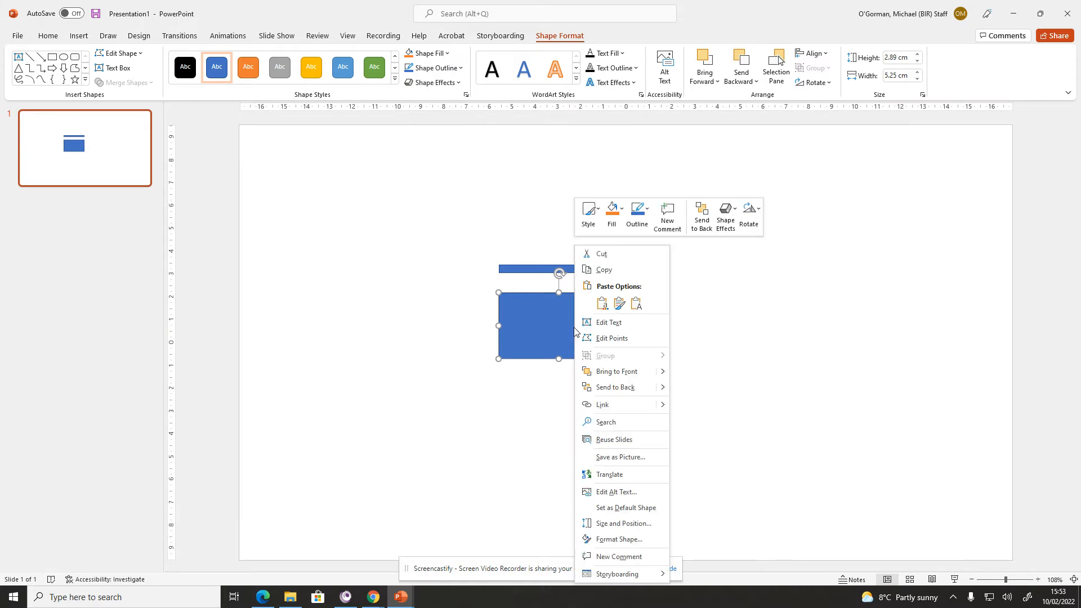
pyautogui.moveTo(494, 122)
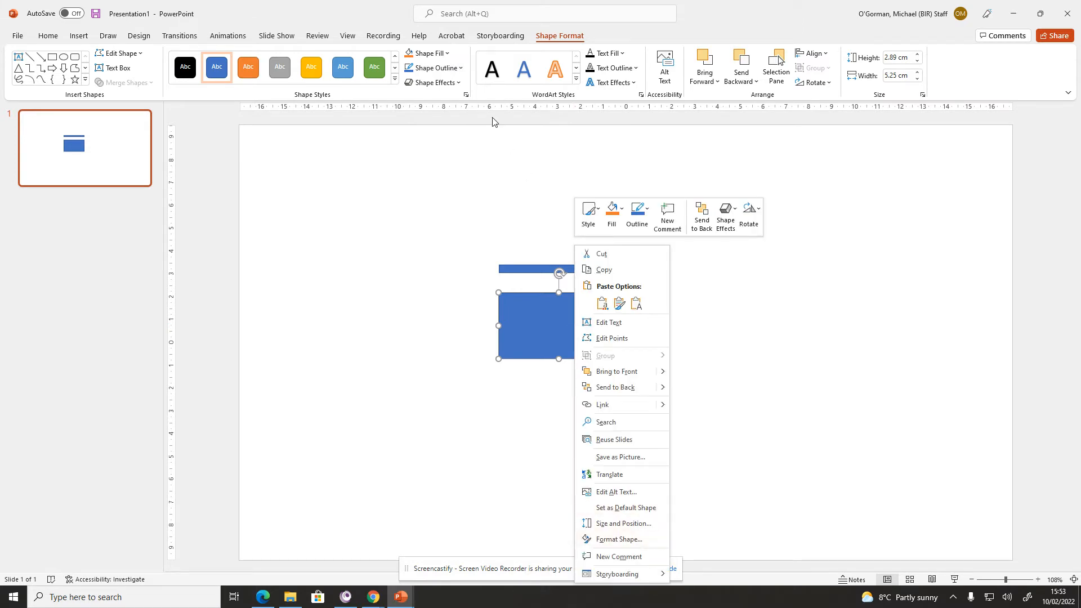
pyautogui.click(425, 53)
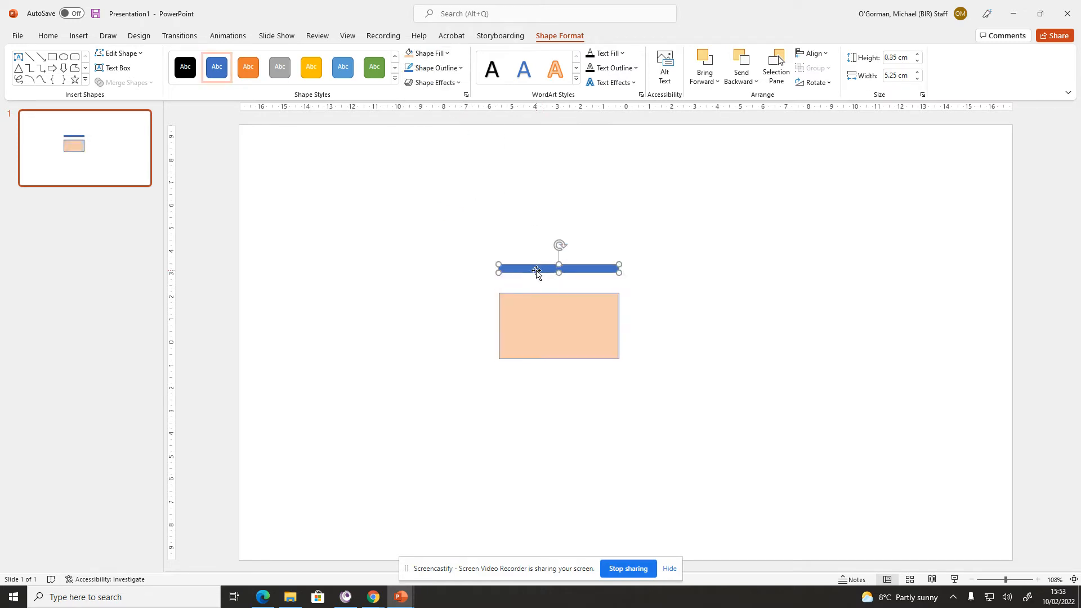
pyautogui.click(448, 53)
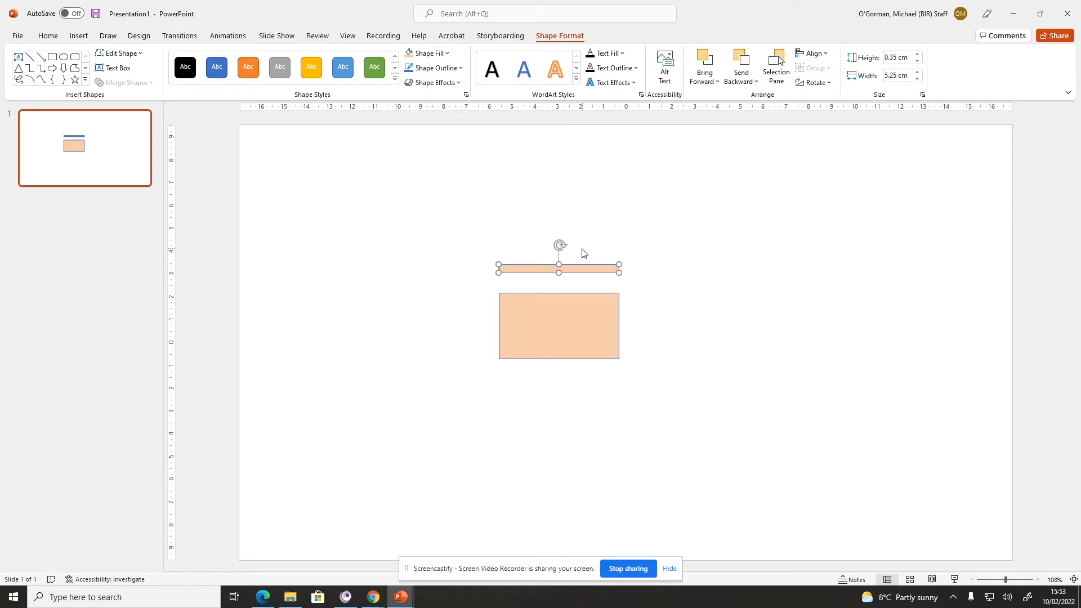
# Tilt the thin bar to a slant and rest it on the box's top edge
pyautogui.moveTo(559, 245); pyautogui.dragTo(569, 236)
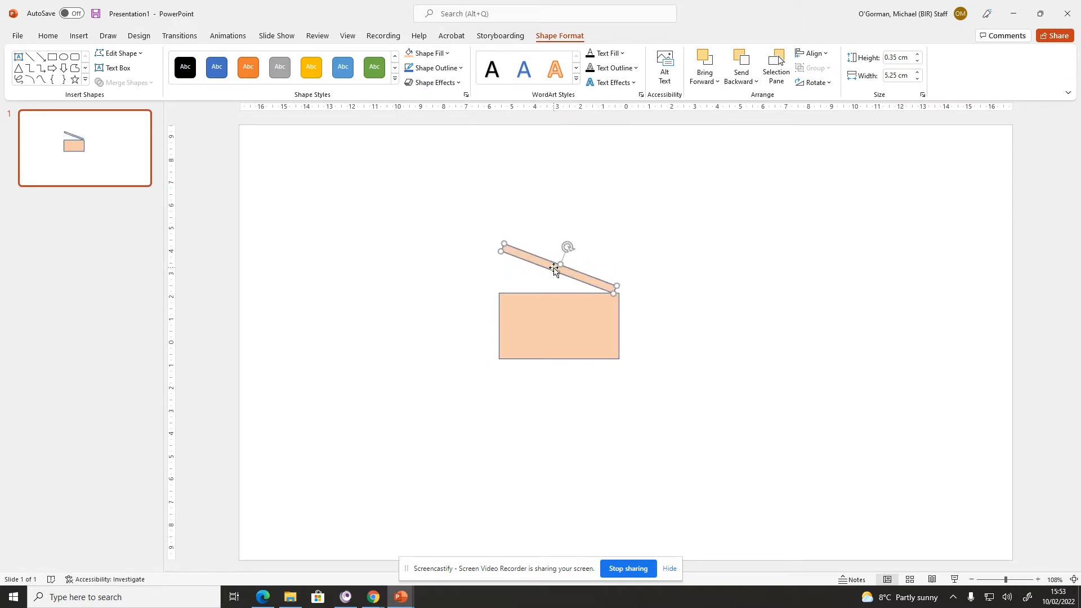
pyautogui.moveTo(558, 264); pyautogui.dragTo(562, 268)
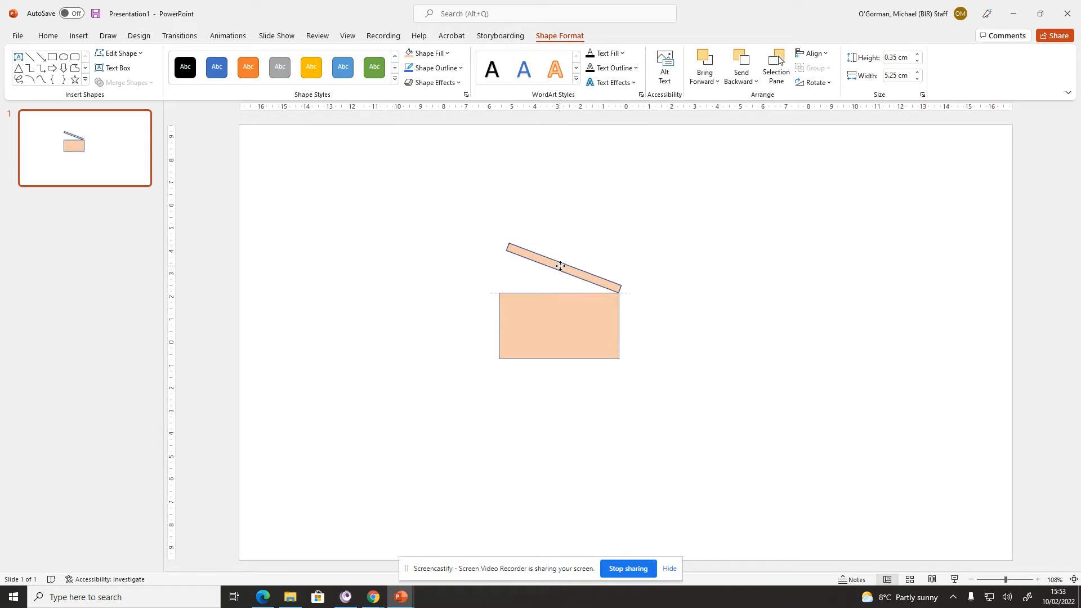
pyautogui.click(558, 268)
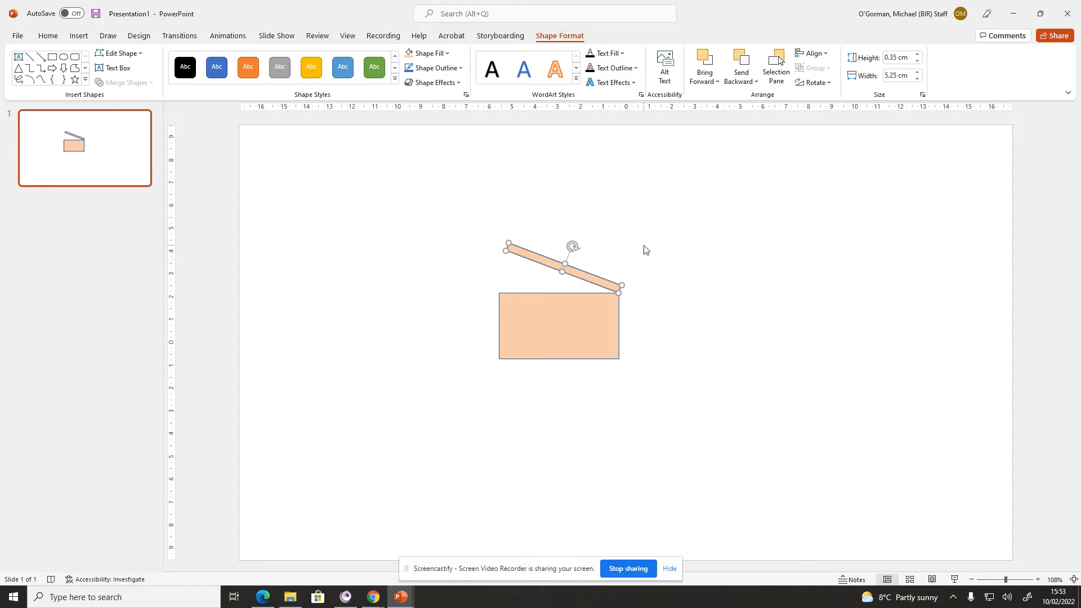
pyautogui.moveTo(383, 196)
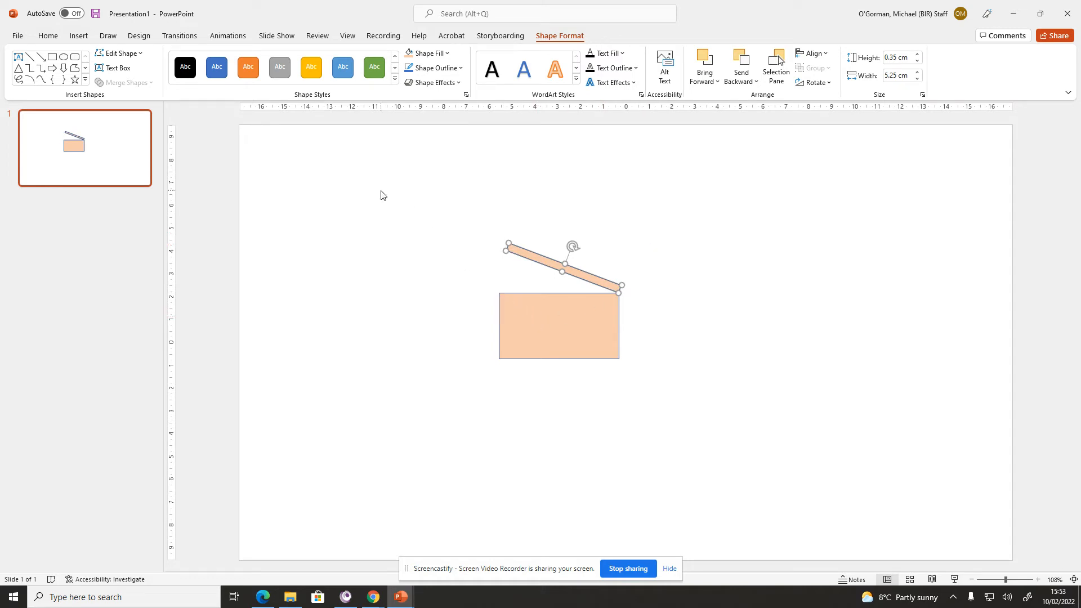
pyautogui.moveTo(391, 184)
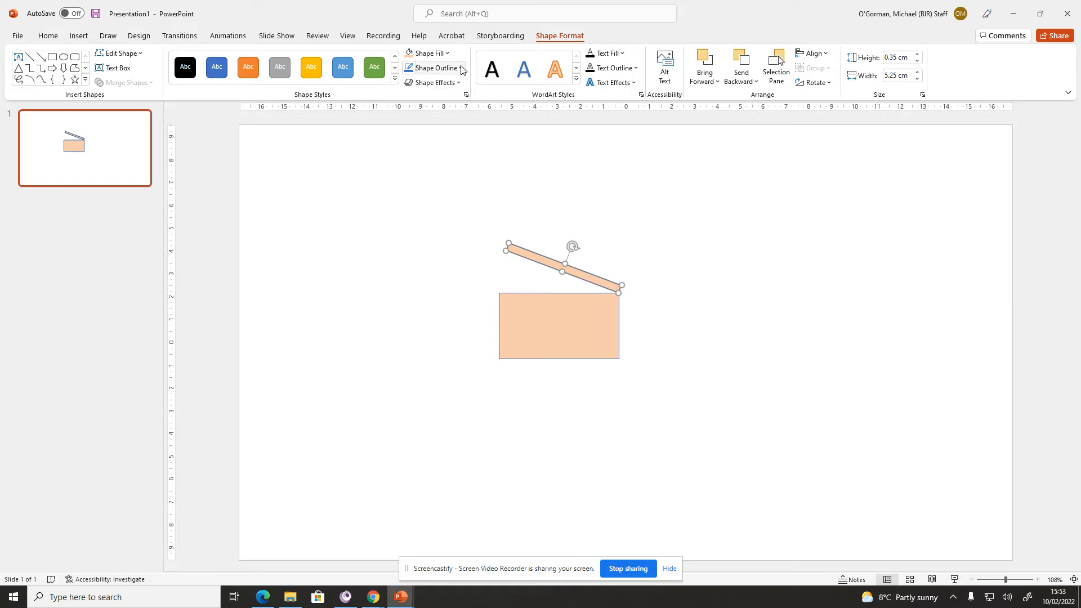
# Set Shape Outline to No Outline for the peach box and slanted bar
pyautogui.click(433, 68)
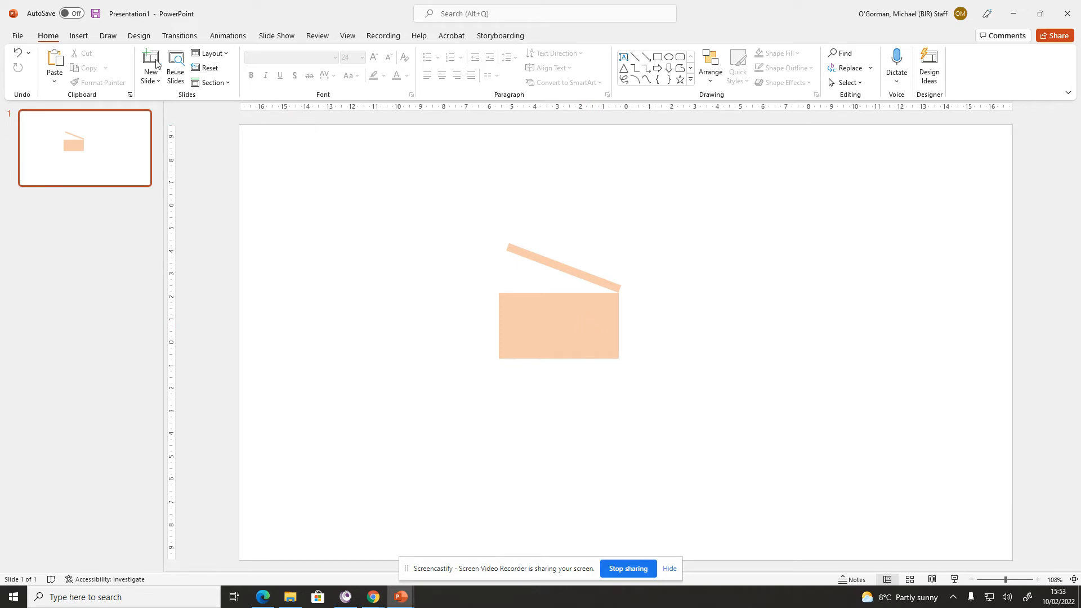
# Draw a rounded rectangle inside the peach box and give it a darker peach fill
pyautogui.click(78, 35)
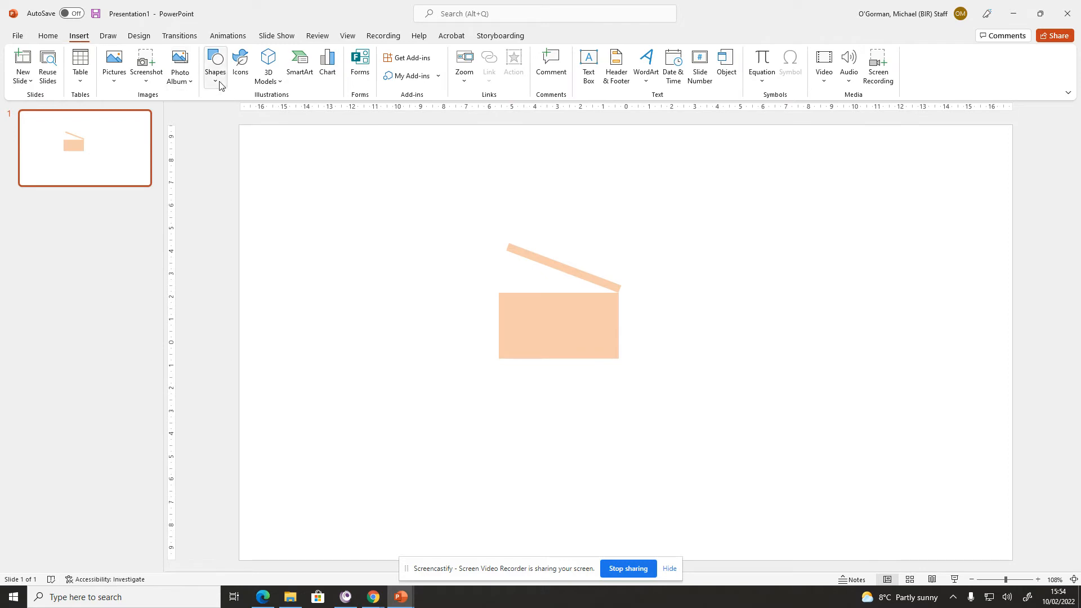
pyautogui.click(214, 65)
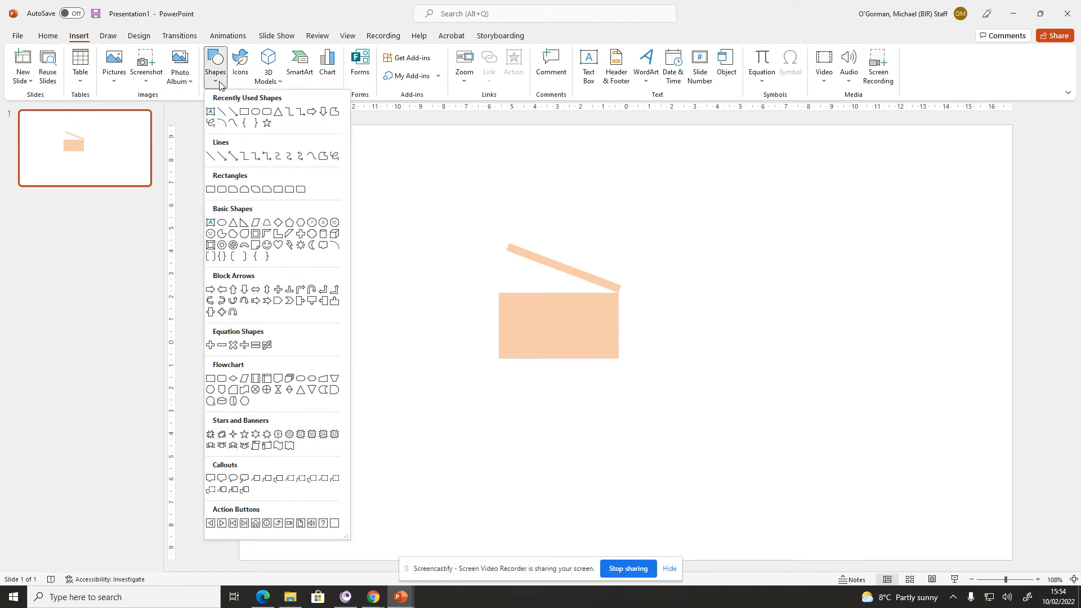
pyautogui.moveTo(268, 120)
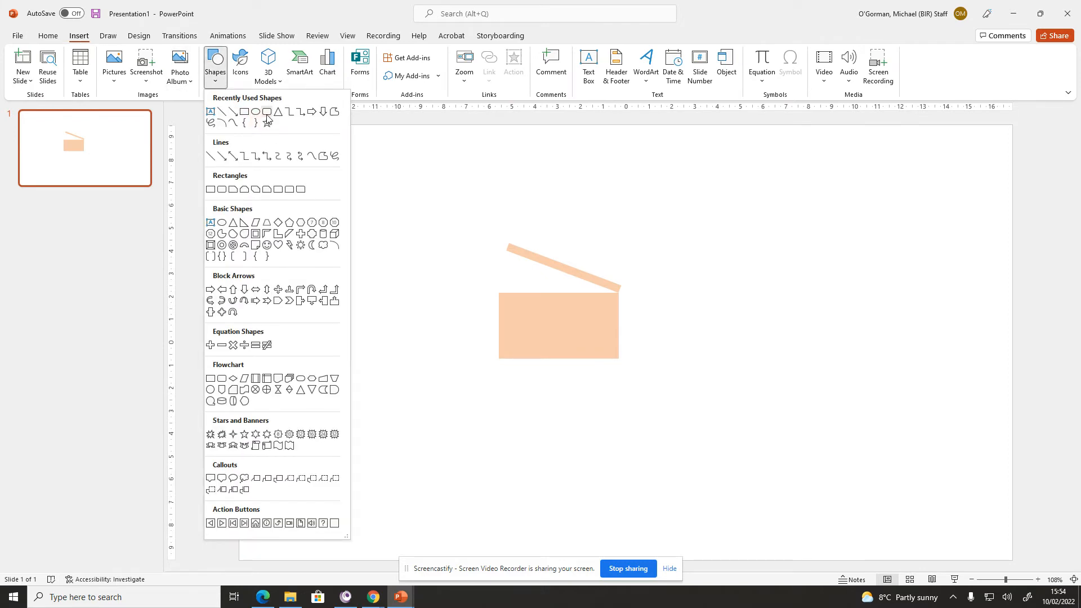
pyautogui.moveTo(514, 308); pyautogui.dragTo(570, 343)
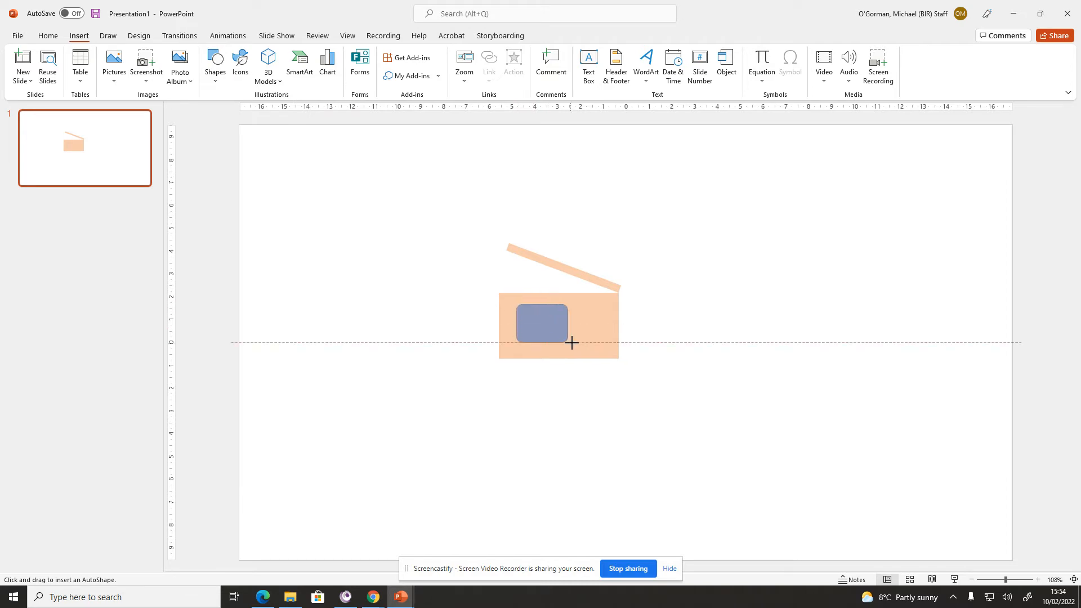
pyautogui.moveTo(570, 343); pyautogui.dragTo(599, 344)
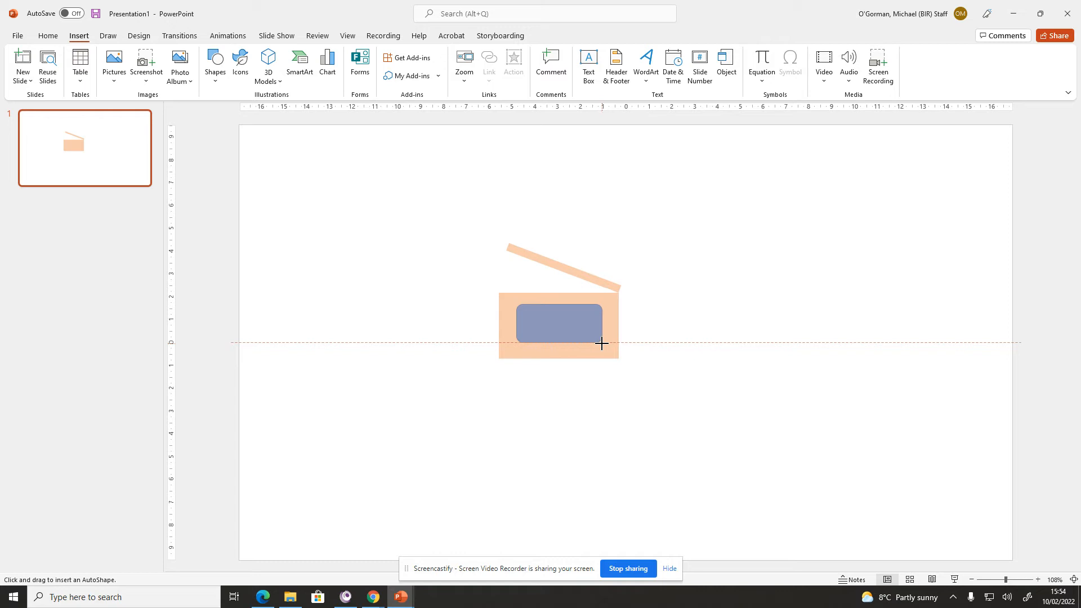
pyautogui.click(558, 324)
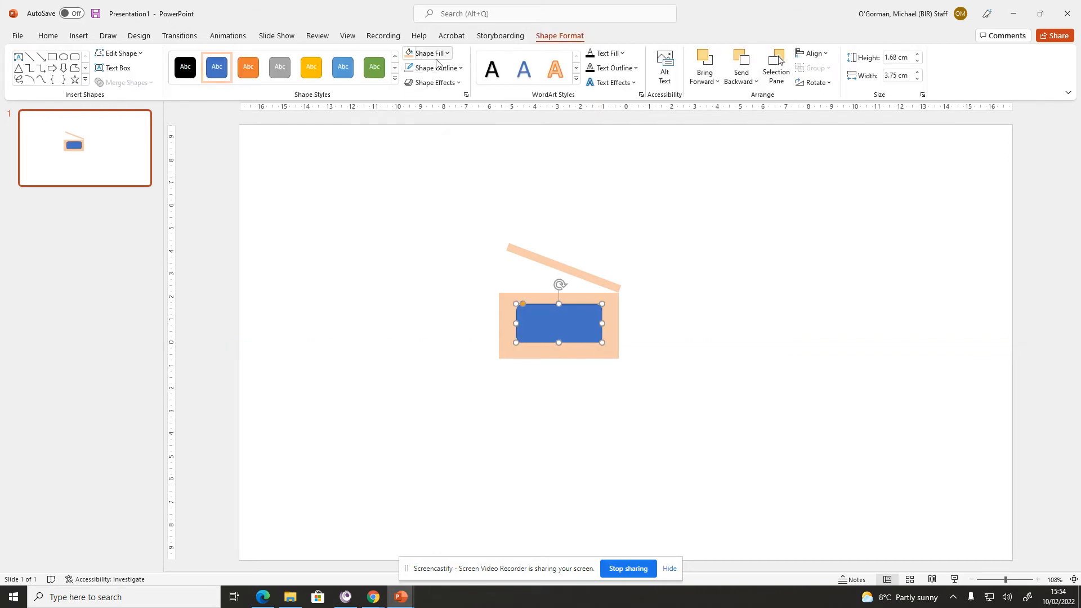
pyautogui.click(431, 68)
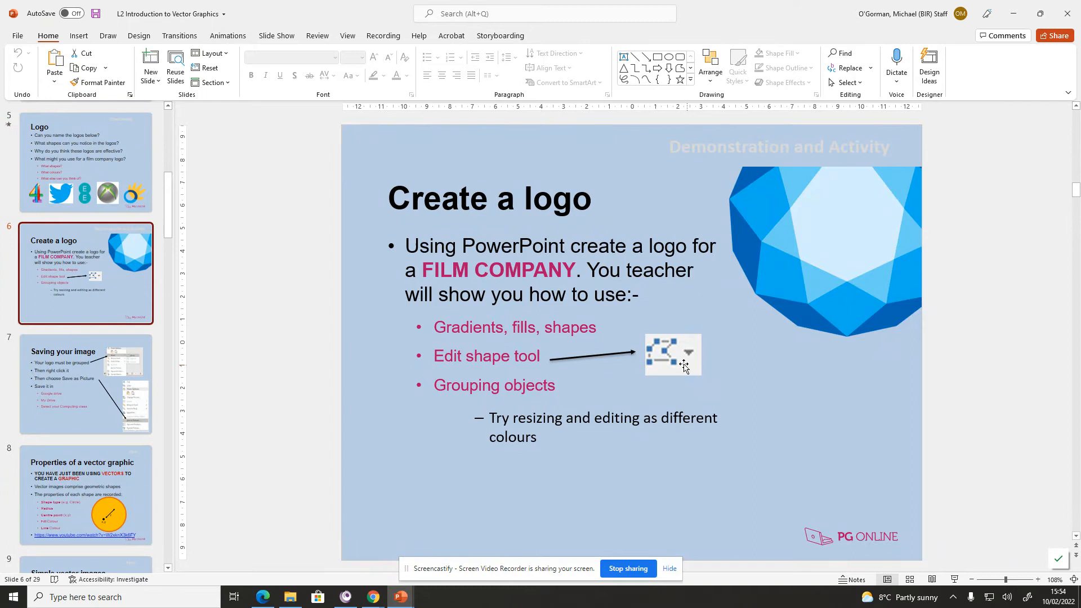
pyautogui.moveTo(399, 597)
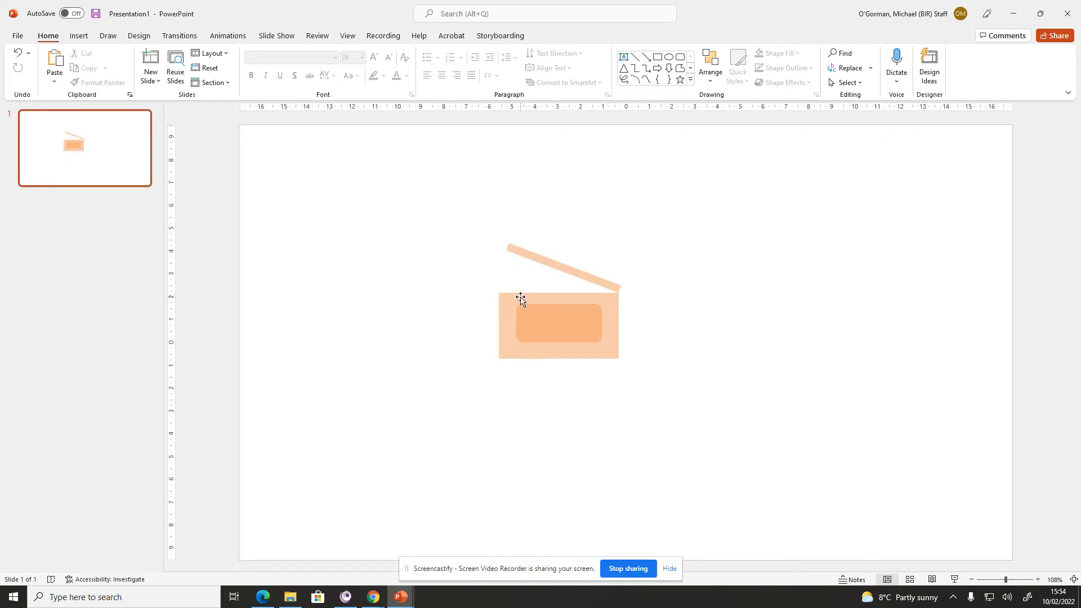
# Use Edit Points to drag the inner rectangle into a notched, waving banner
pyautogui.click(559, 326)
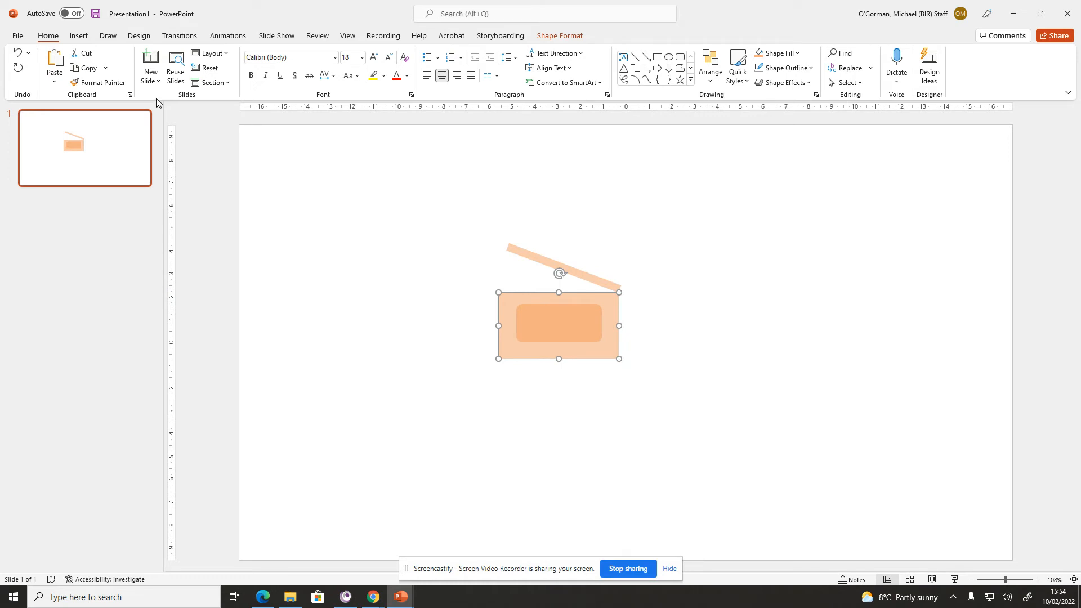
pyautogui.click(559, 35)
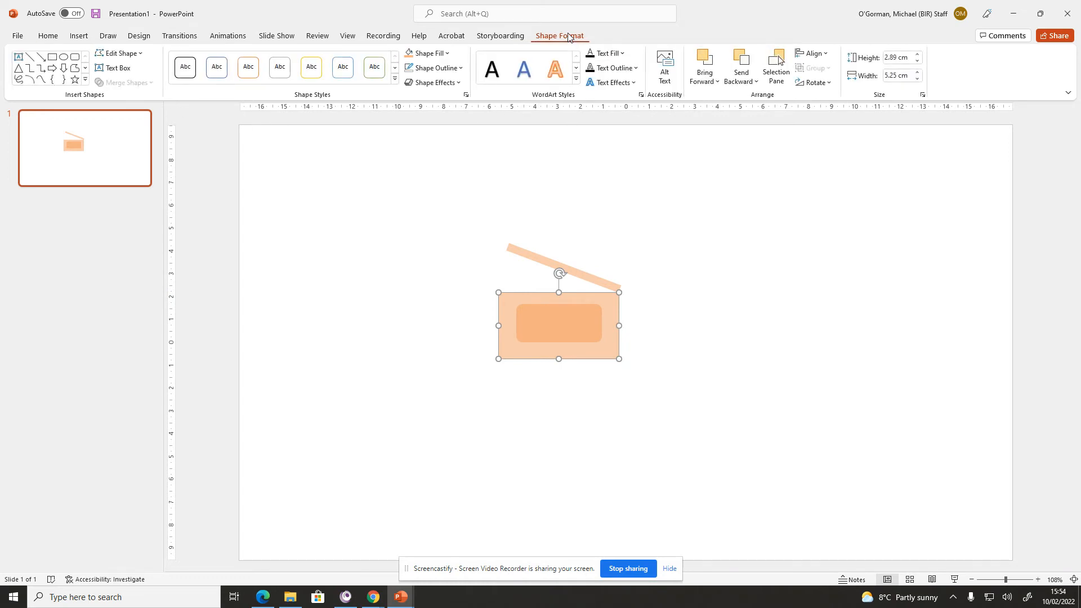
pyautogui.moveTo(612, 312)
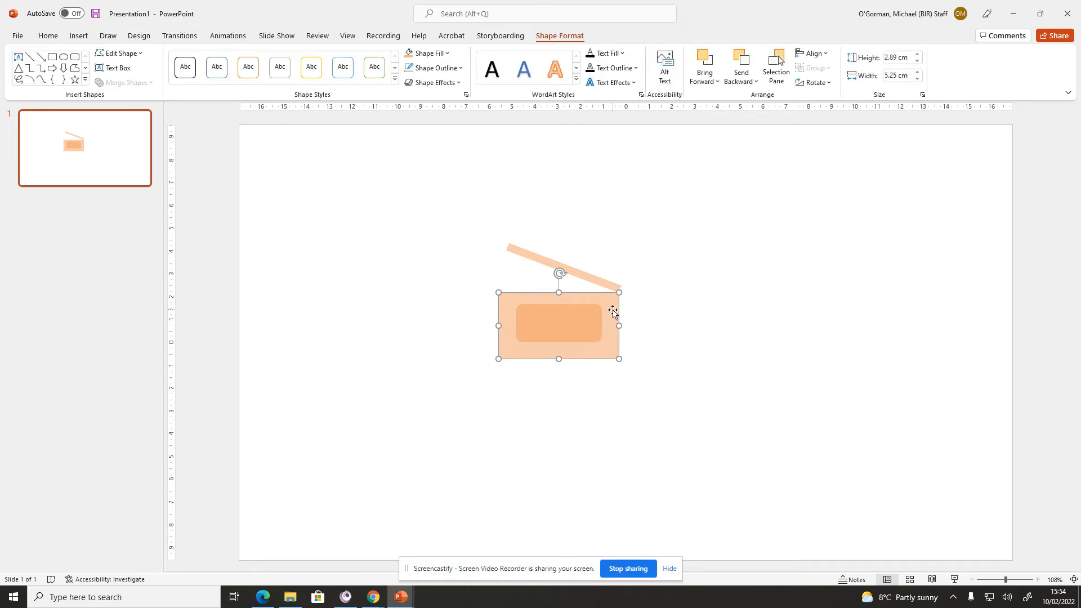
pyautogui.moveTo(119, 53)
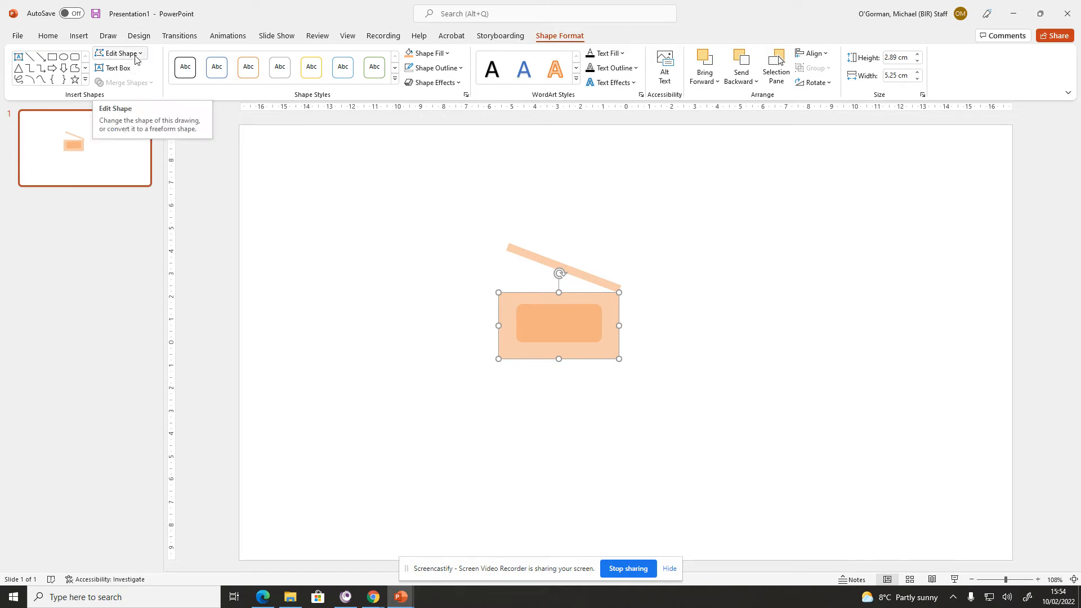
pyautogui.click(120, 52)
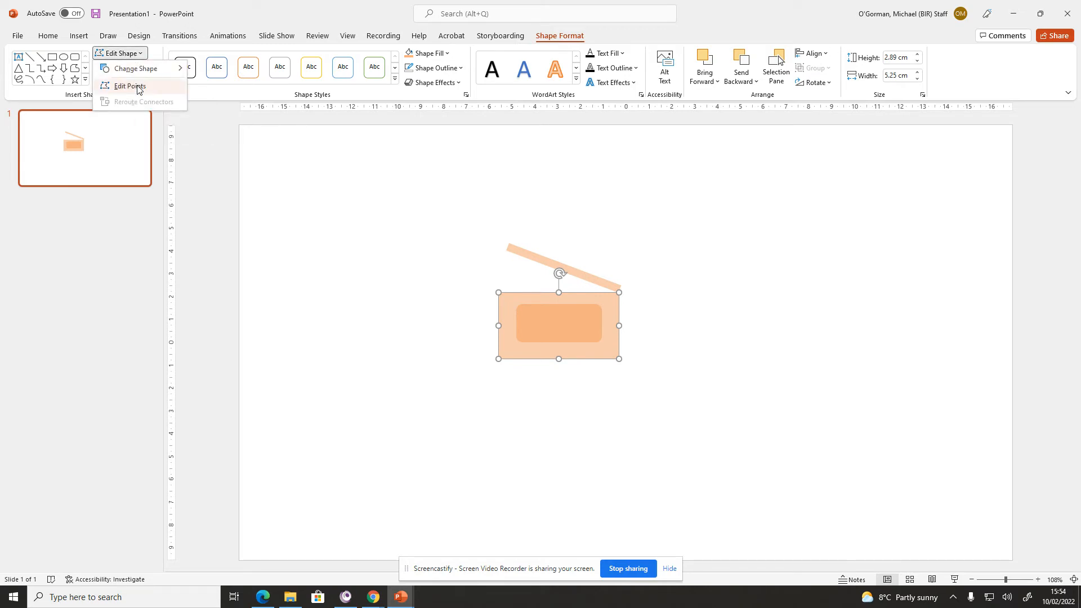
pyautogui.click(129, 86)
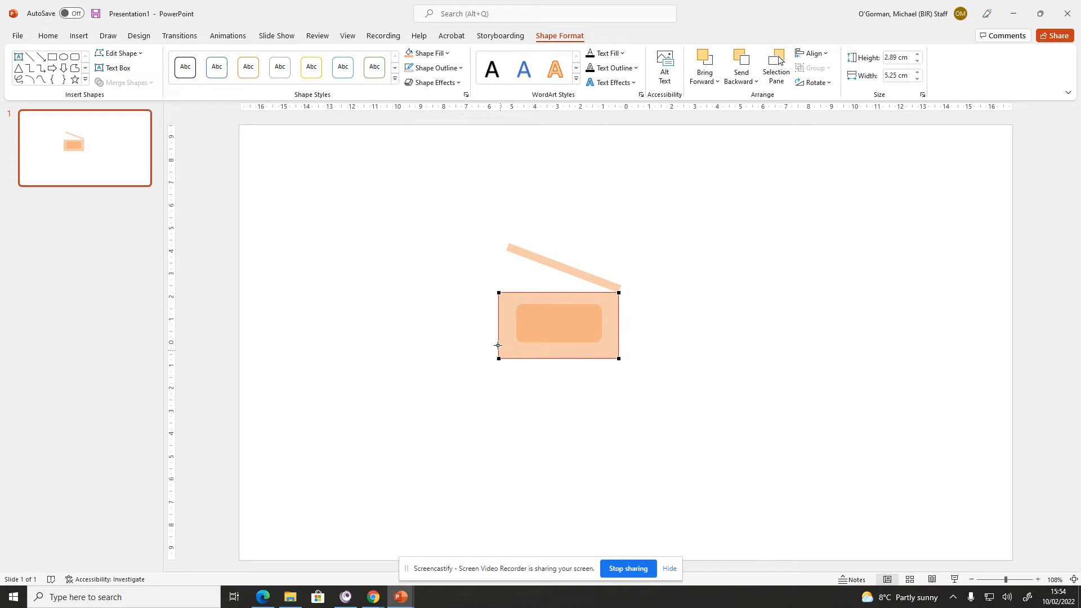
pyautogui.moveTo(540, 314)
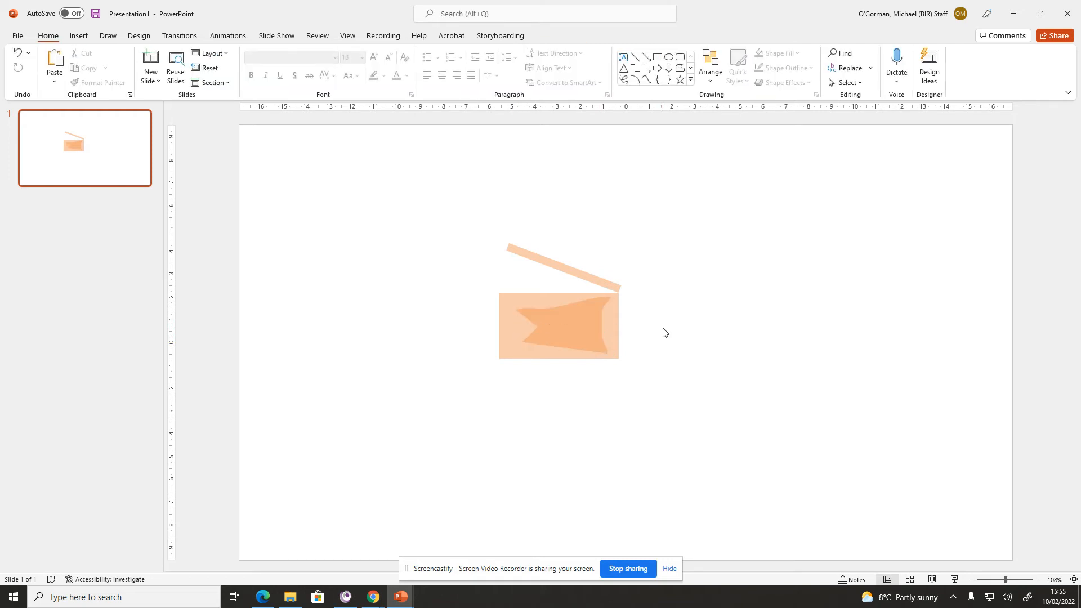
pyautogui.click(558, 320)
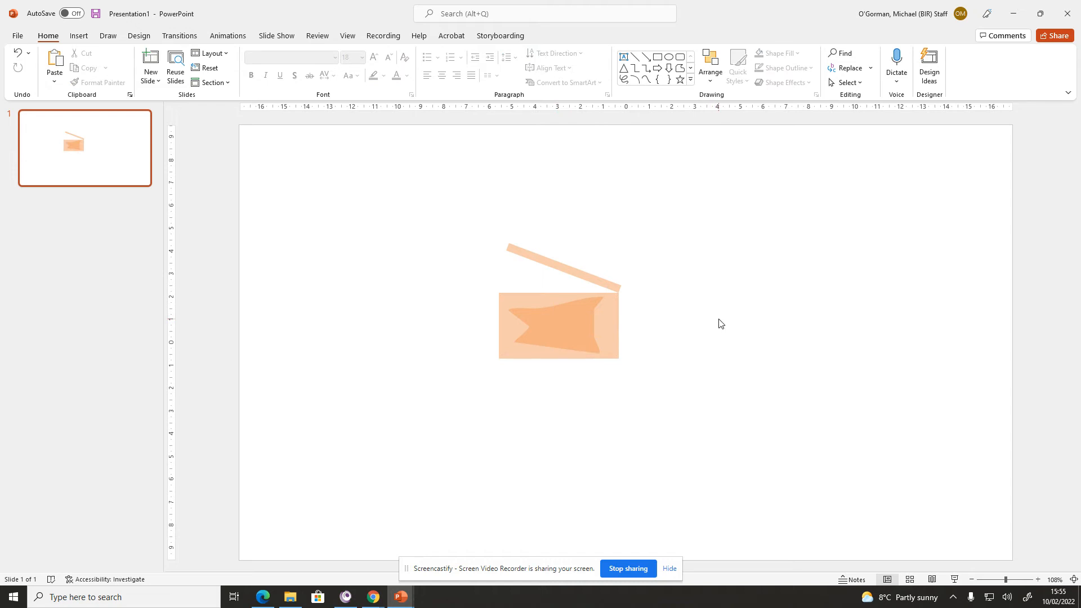
pyautogui.moveTo(716, 308)
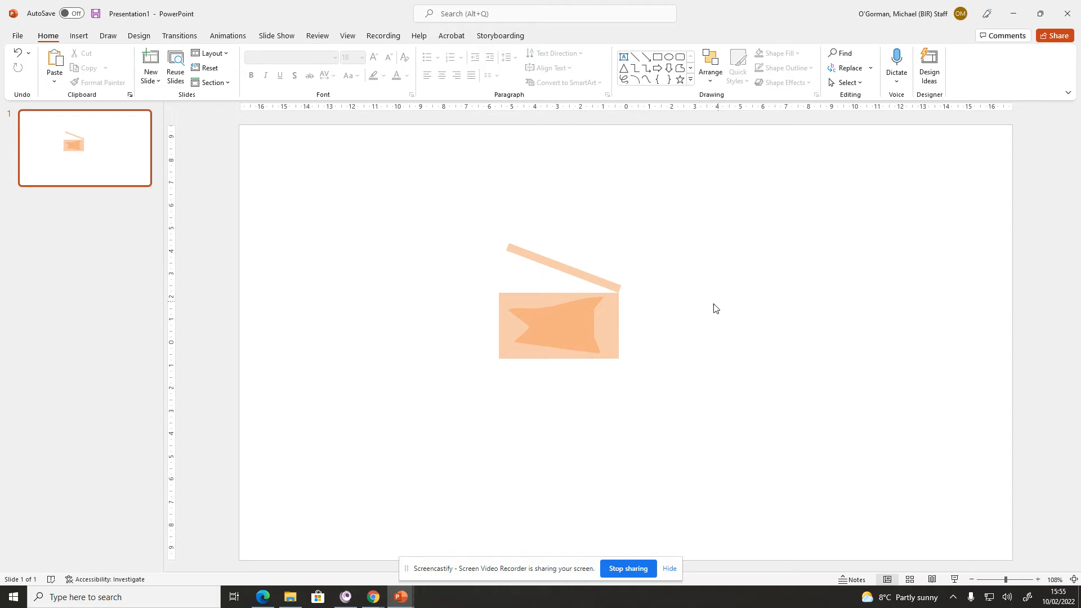
pyautogui.moveTo(689, 315)
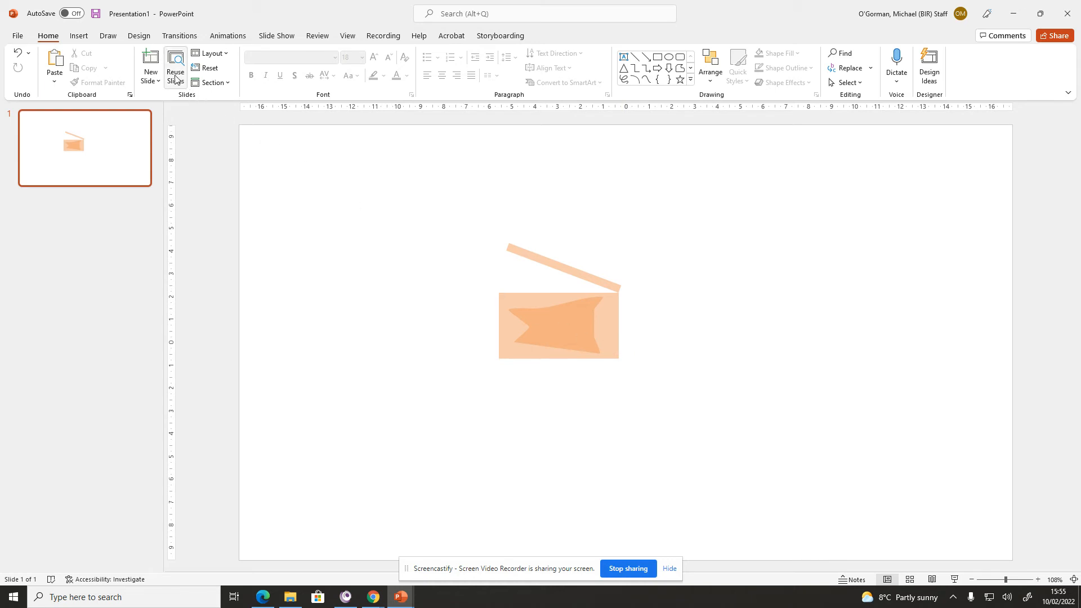
# Draw a white five-point star on the banner and remove its outline
pyautogui.click(78, 35)
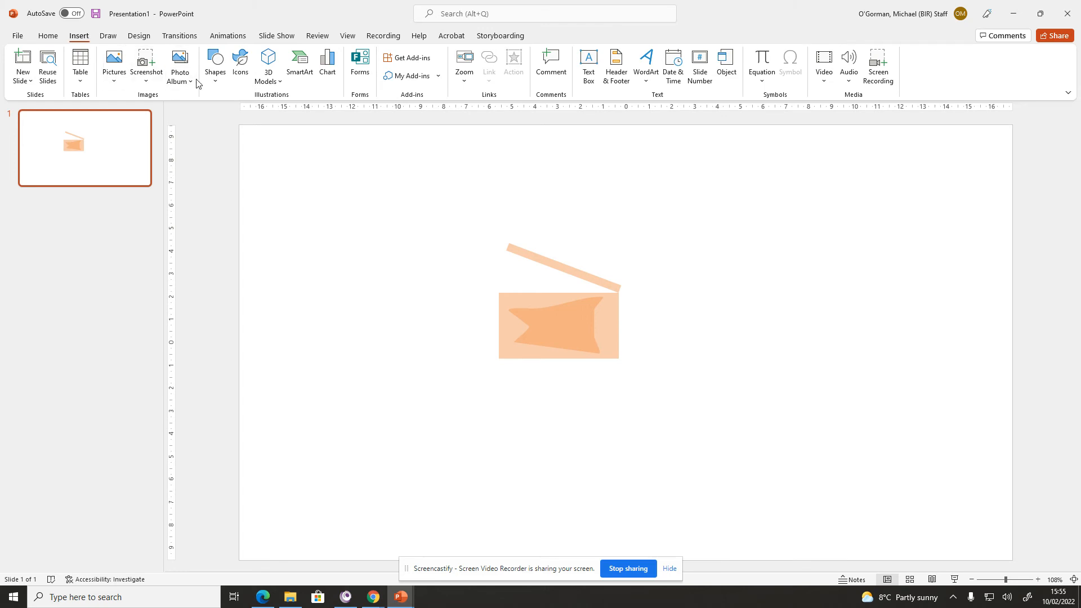
pyautogui.click(215, 65)
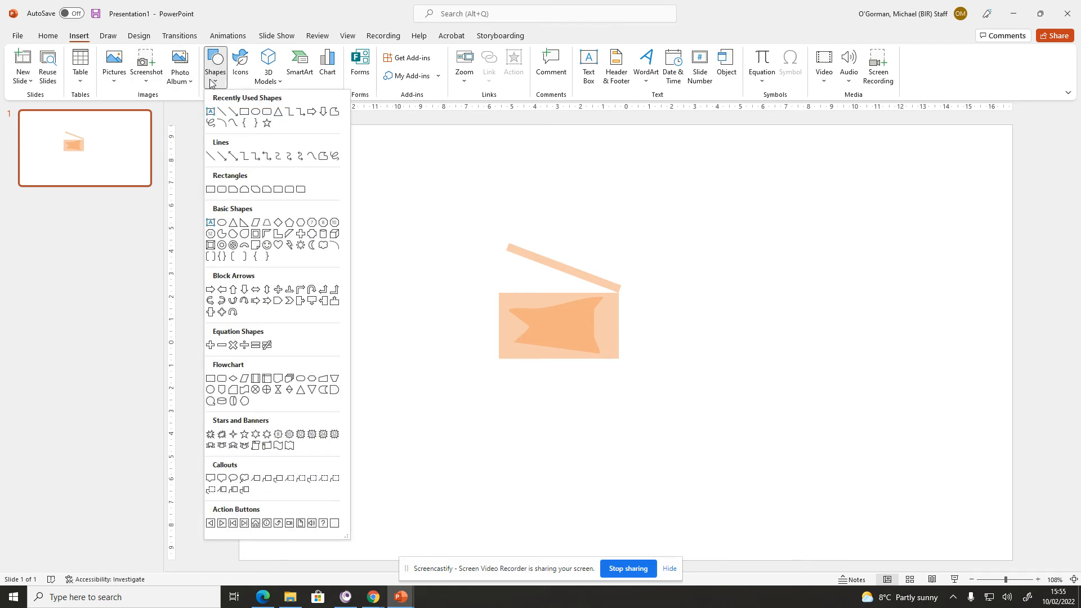
pyautogui.moveTo(284, 331)
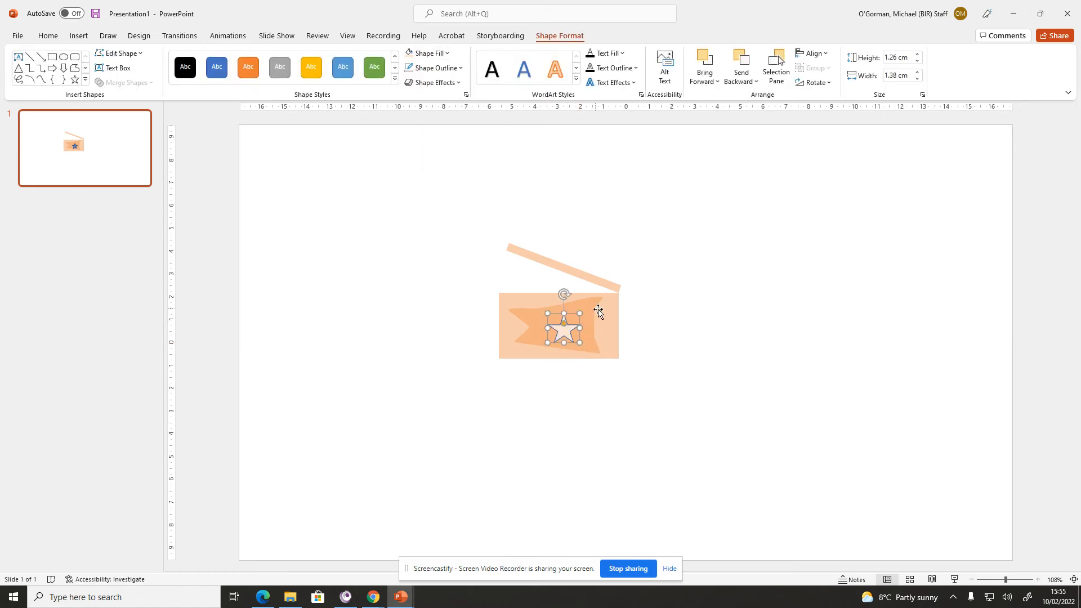
pyautogui.click(434, 67)
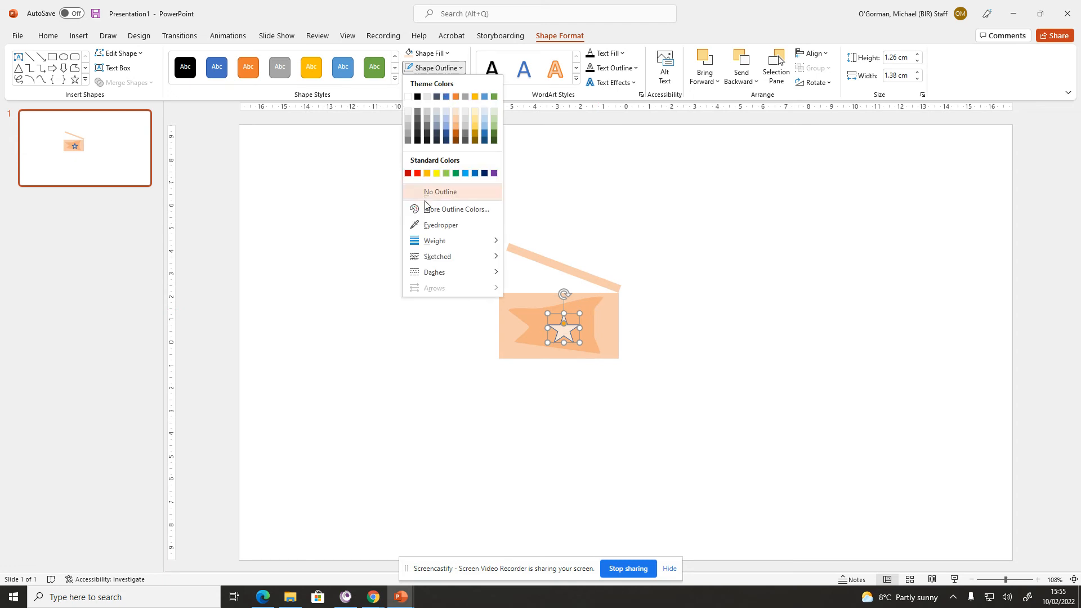
pyautogui.click(439, 191)
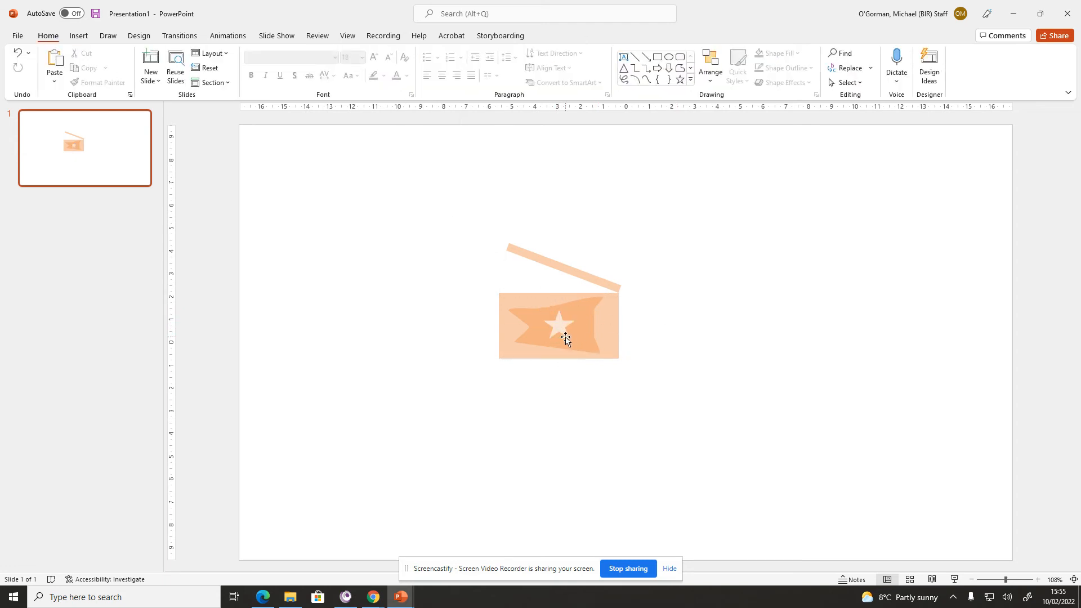
pyautogui.click(677, 428)
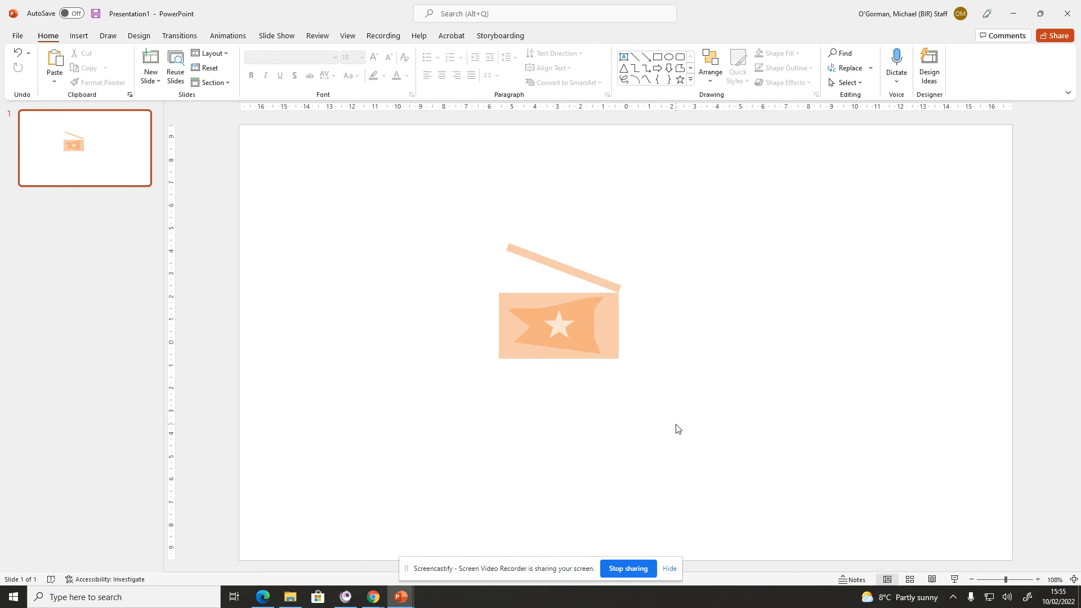
pyautogui.click(559, 324)
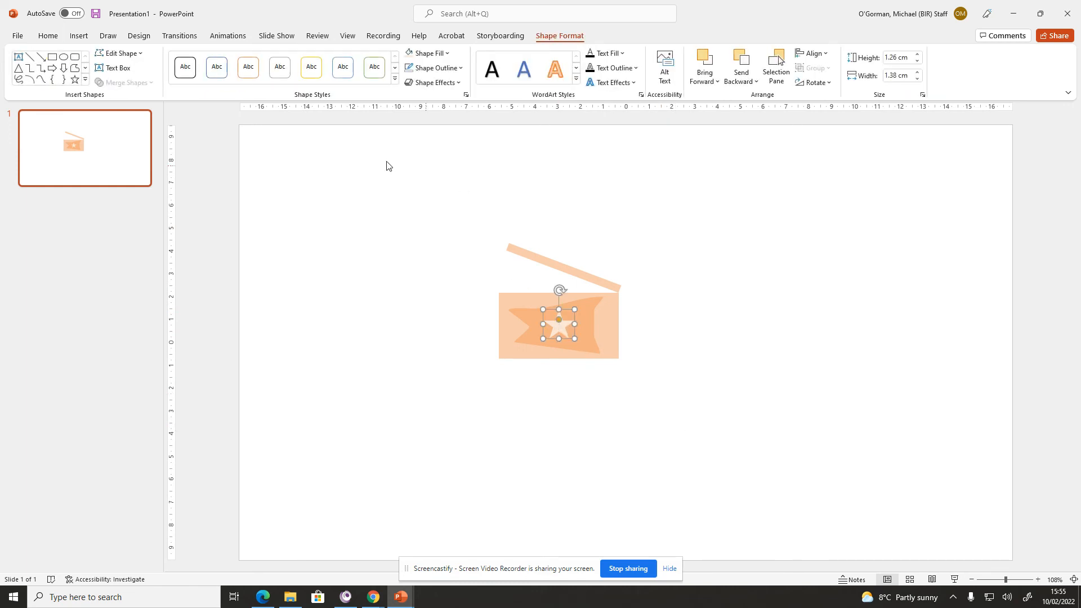
pyautogui.click(117, 53)
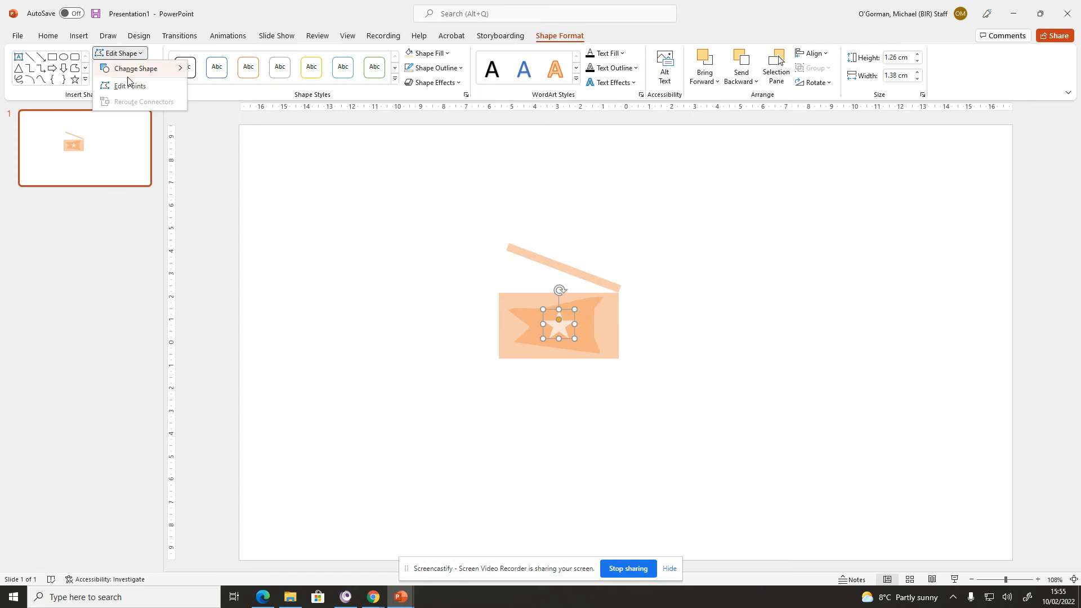
pyautogui.click(390, 273)
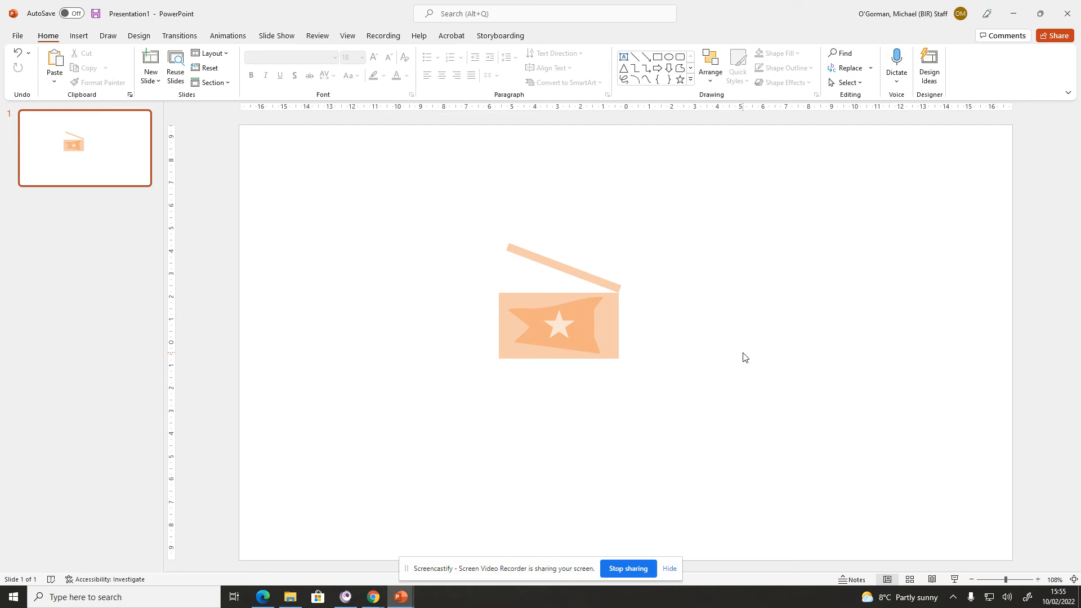
pyautogui.moveTo(678, 278)
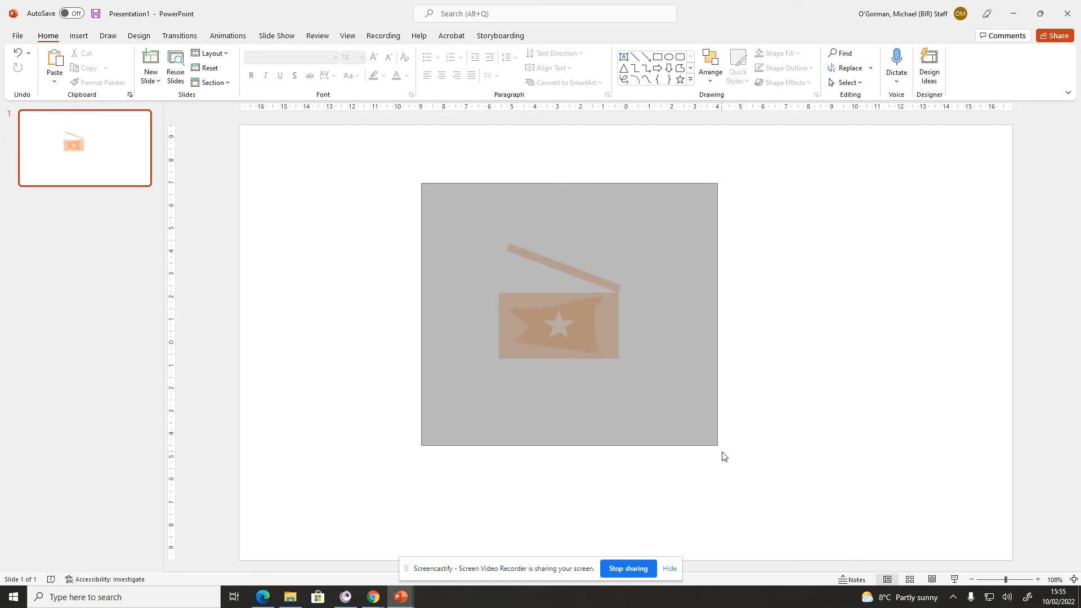
# Group the lid, box, banner and star, and move the group to the slide centre
pyautogui.click(559, 324)
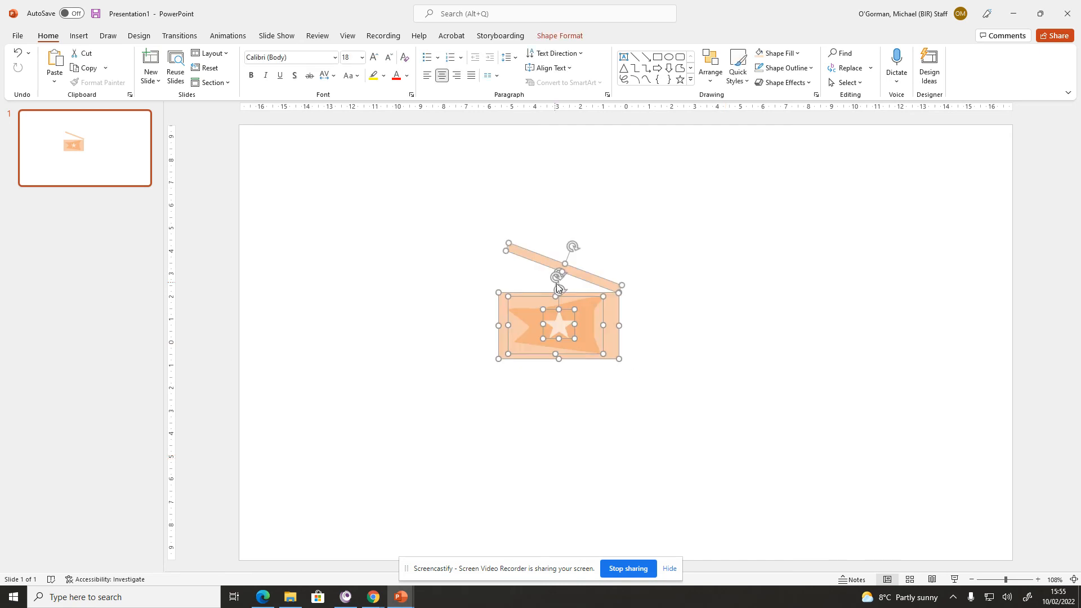
pyautogui.rightClick(585, 304)
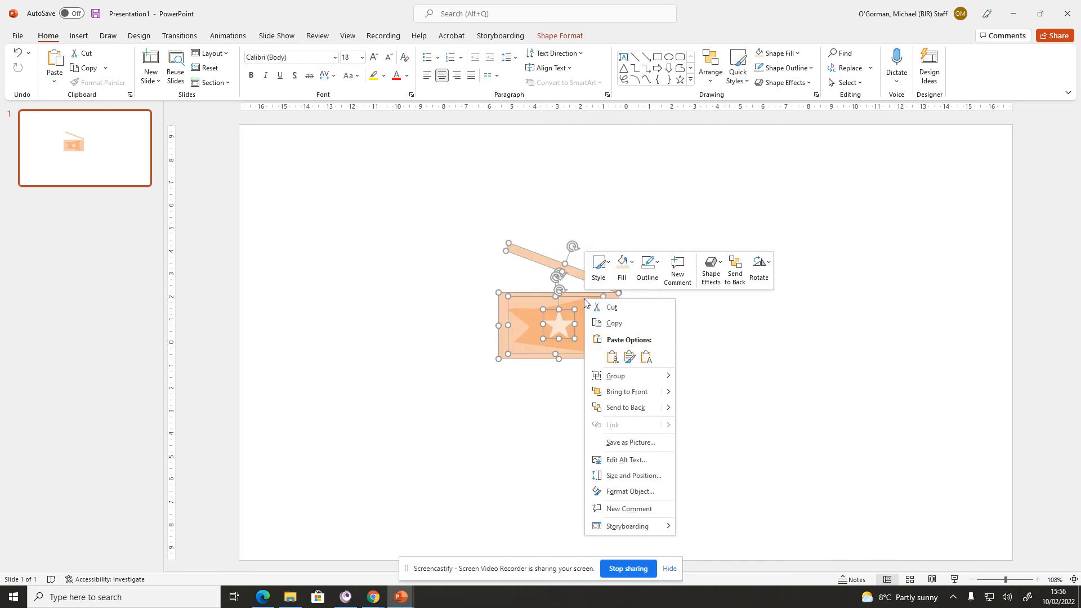
pyautogui.moveTo(615, 376)
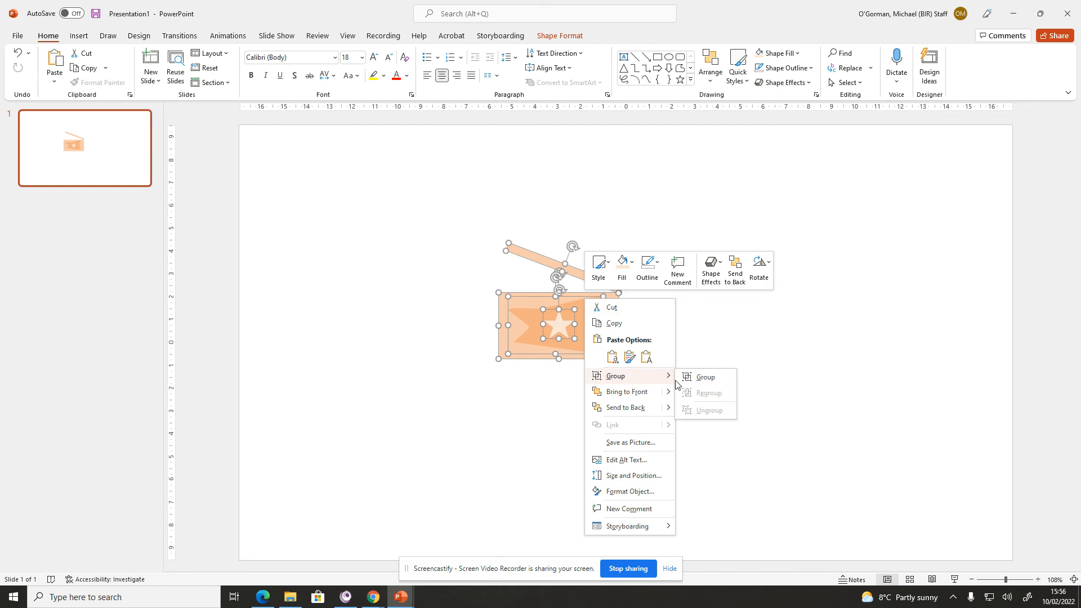
pyautogui.click(705, 376)
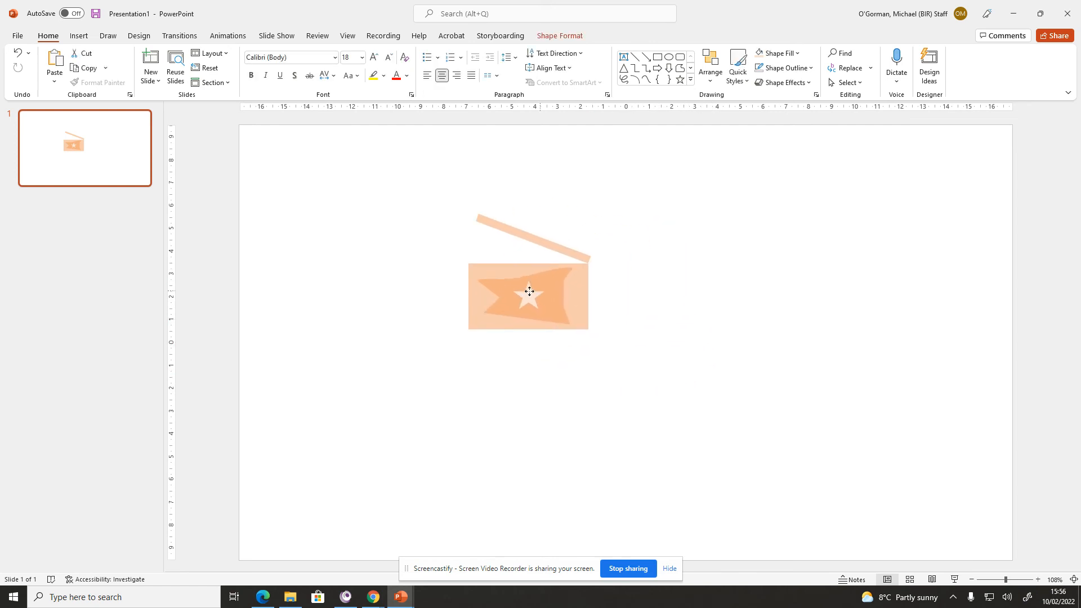
pyautogui.moveTo(528, 290); pyautogui.dragTo(562, 308)
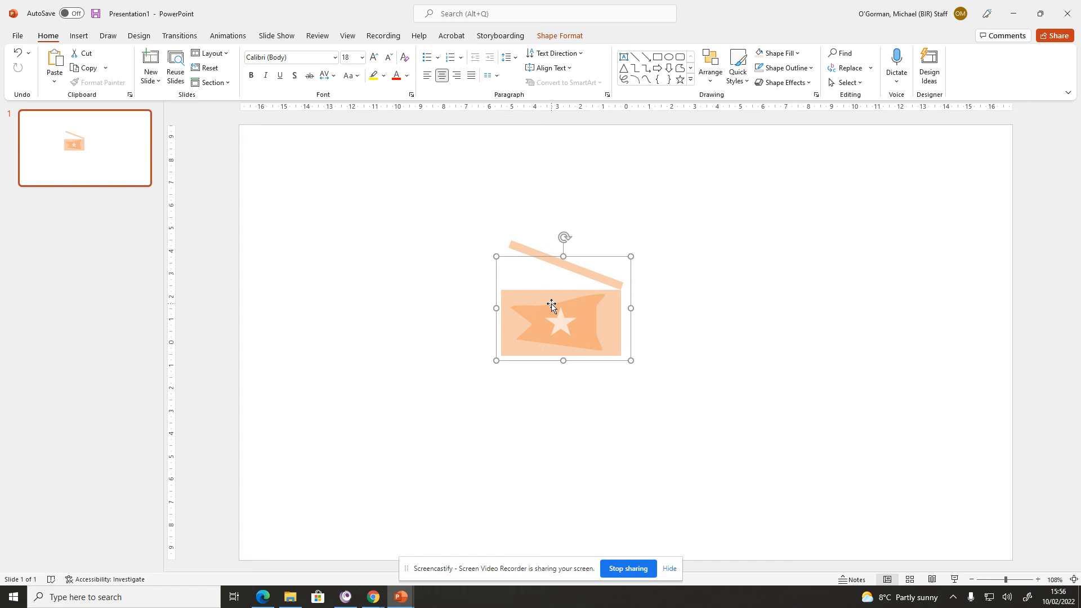
pyautogui.rightClick(552, 305)
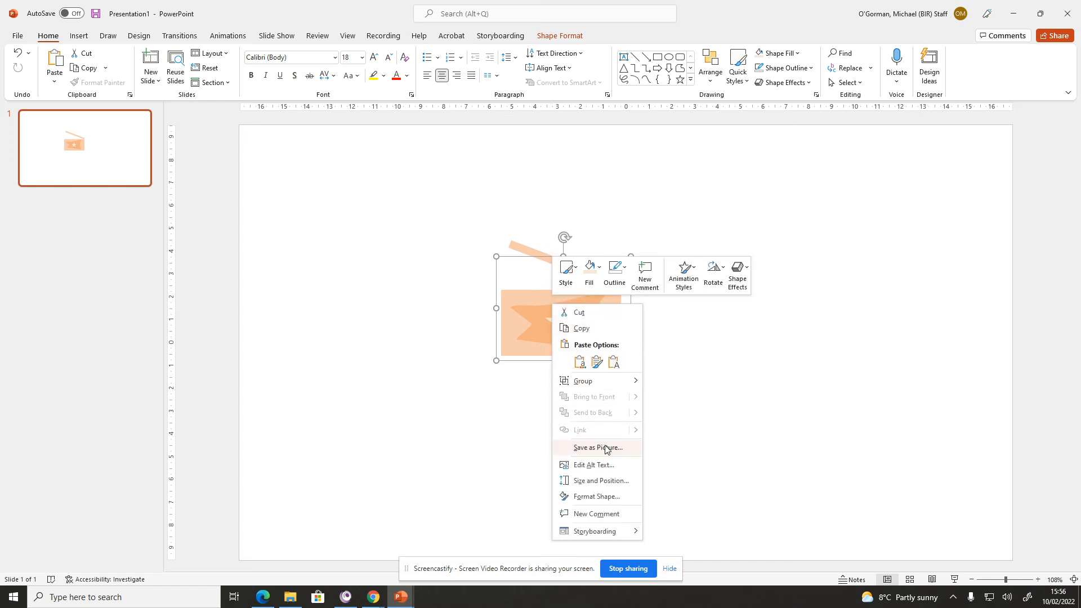
# Browse Save as Picture to Google Drive's Graphics workbook folder, cancel, and move the logo up-left
pyautogui.click(596, 448)
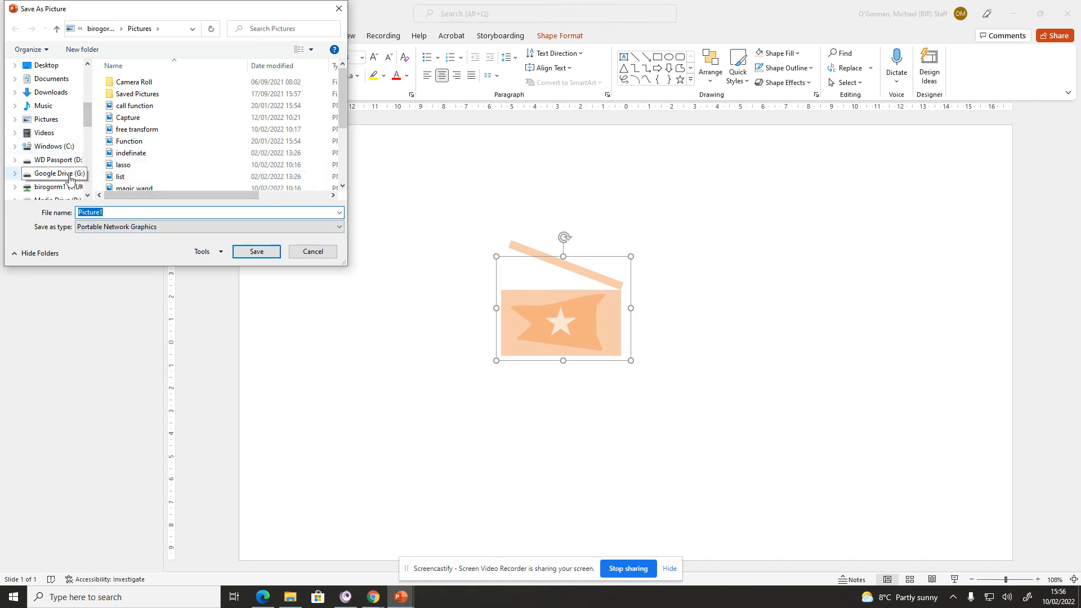
pyautogui.click(55, 173)
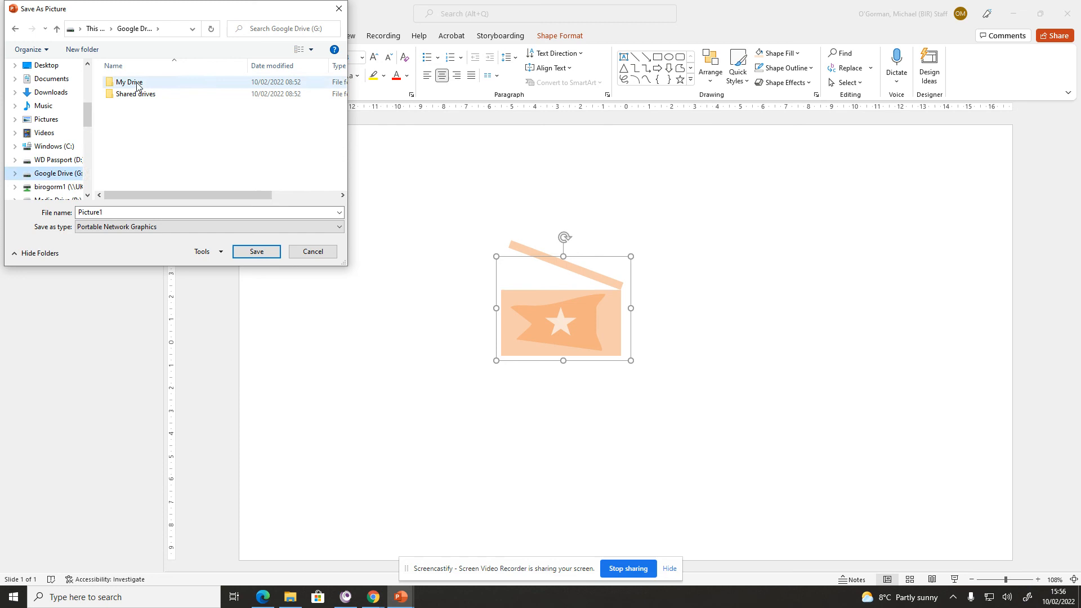
pyautogui.doubleClick(128, 82)
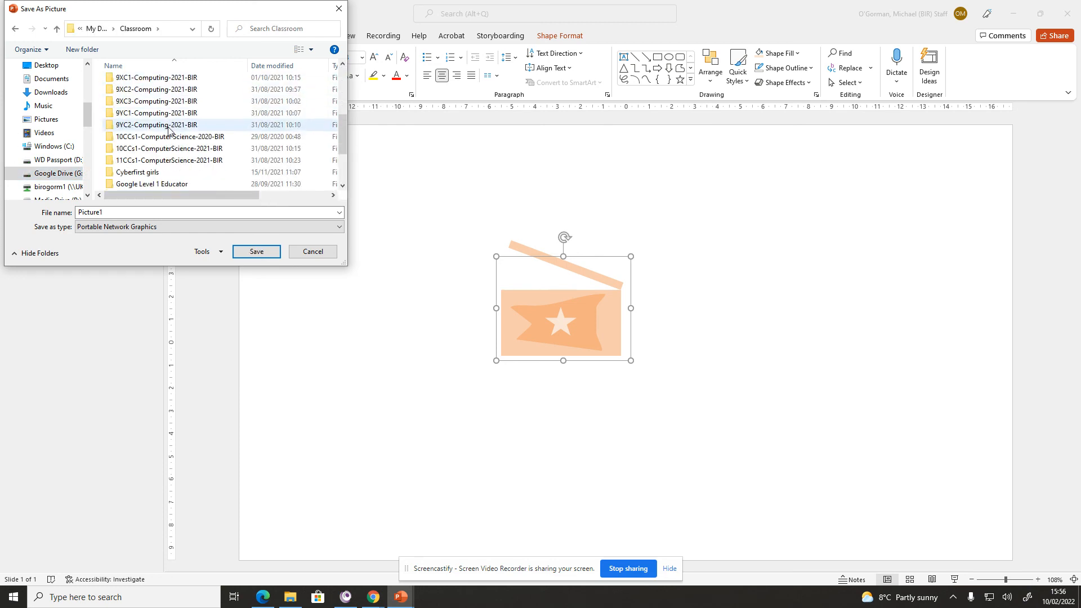
pyautogui.doubleClick(155, 114)
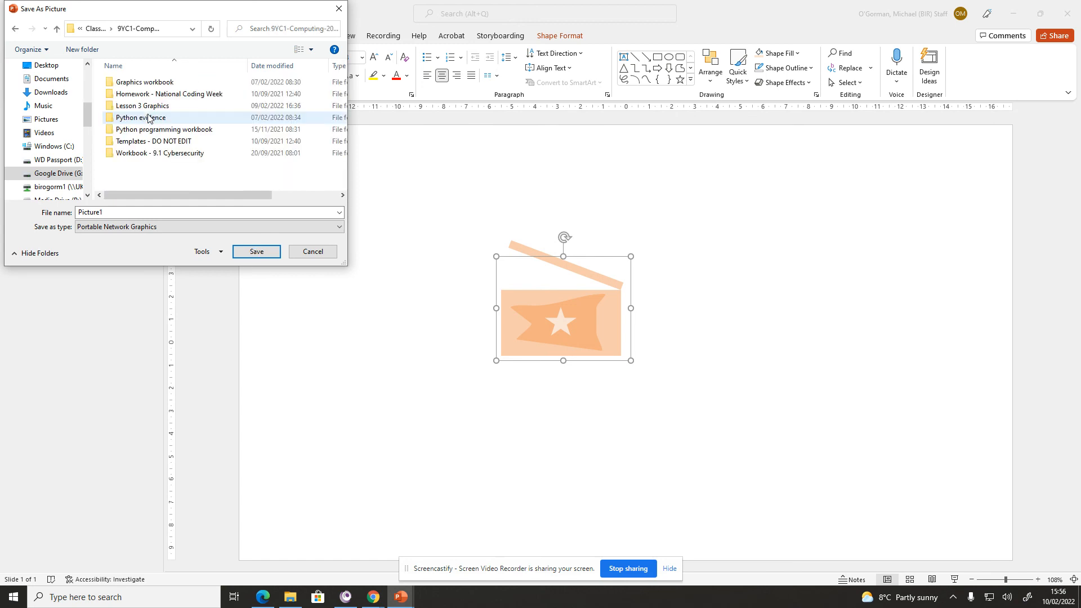
pyautogui.click(141, 105)
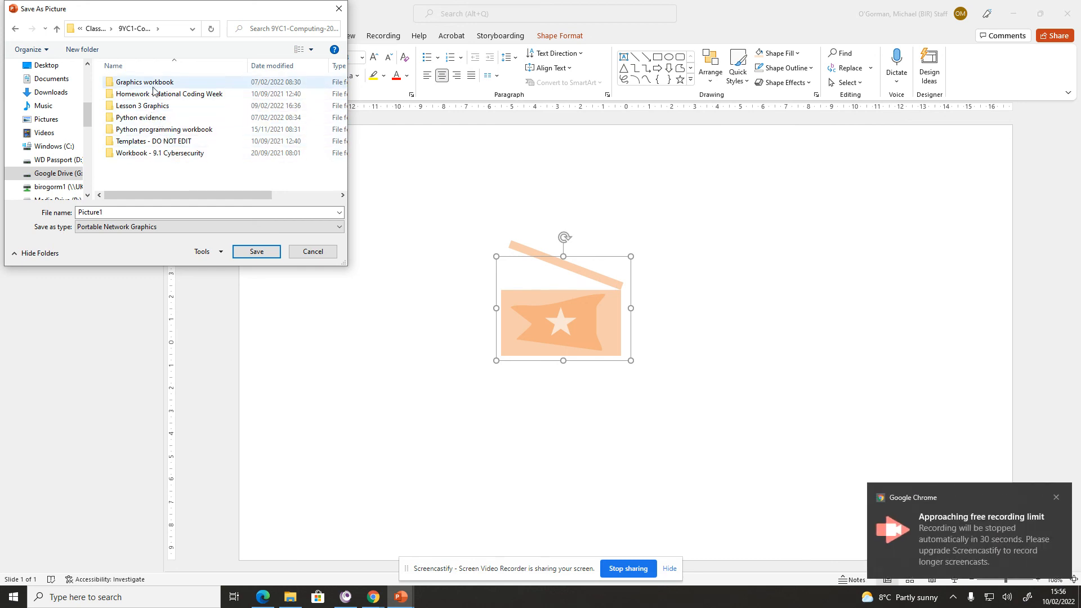
pyautogui.moveTo(145, 82)
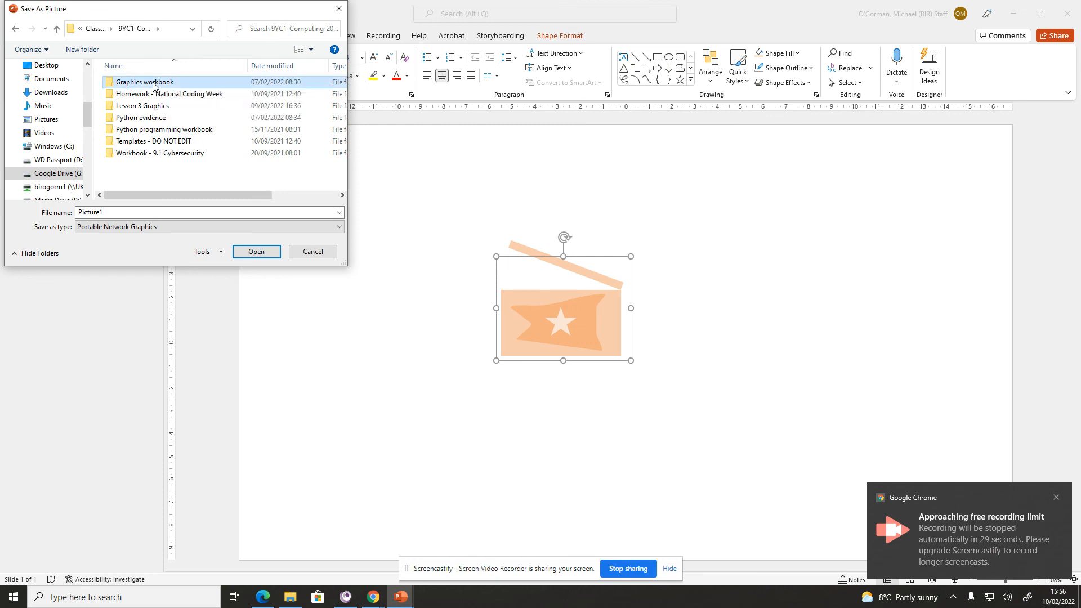
pyautogui.doubleClick(142, 81)
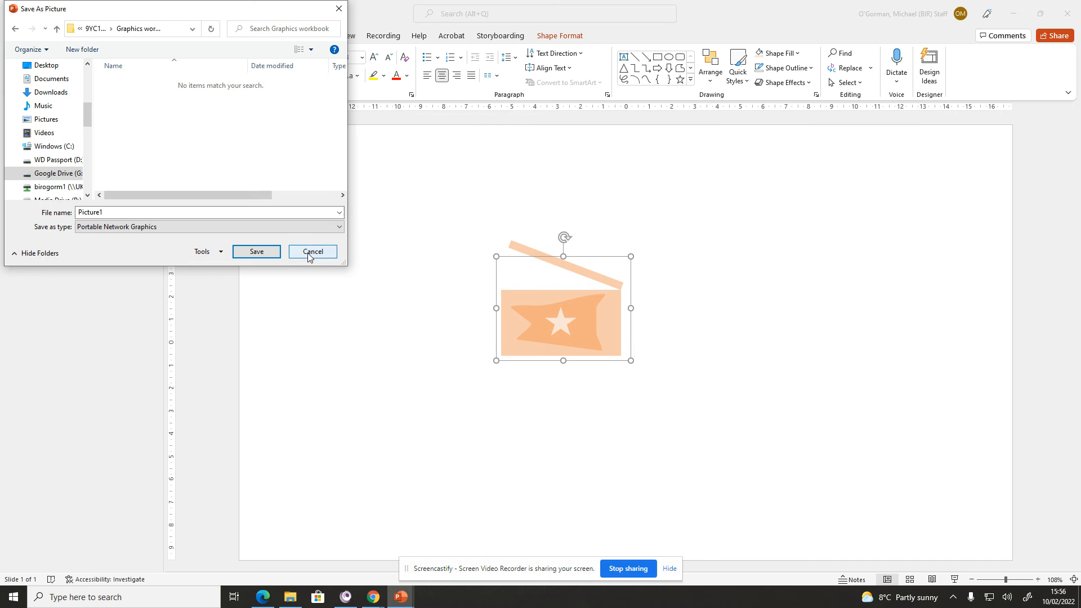
pyautogui.click(313, 252)
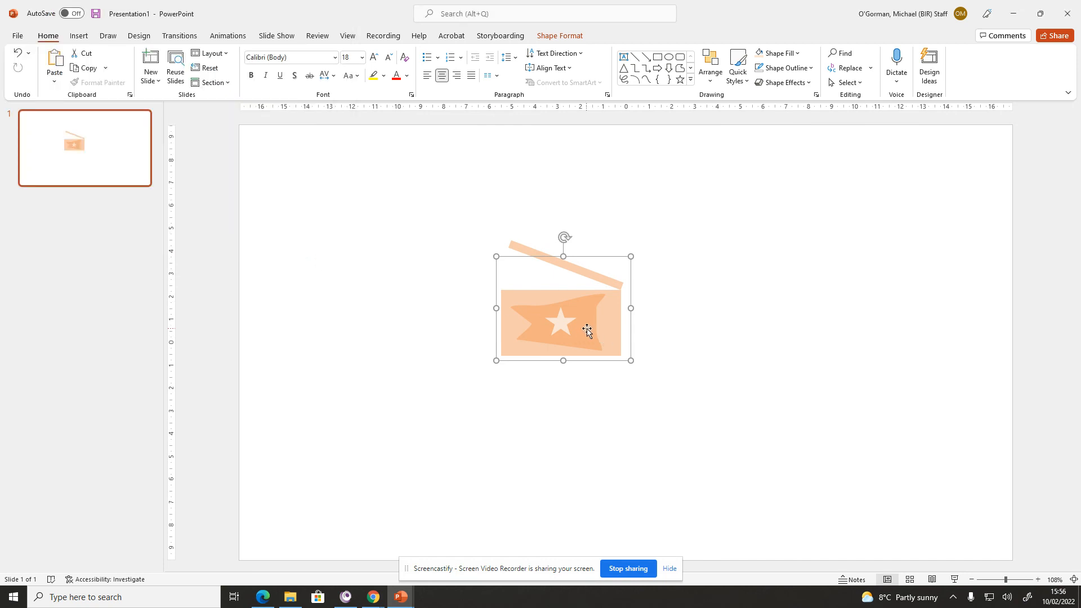
pyautogui.moveTo(587, 331); pyautogui.dragTo(534, 289)
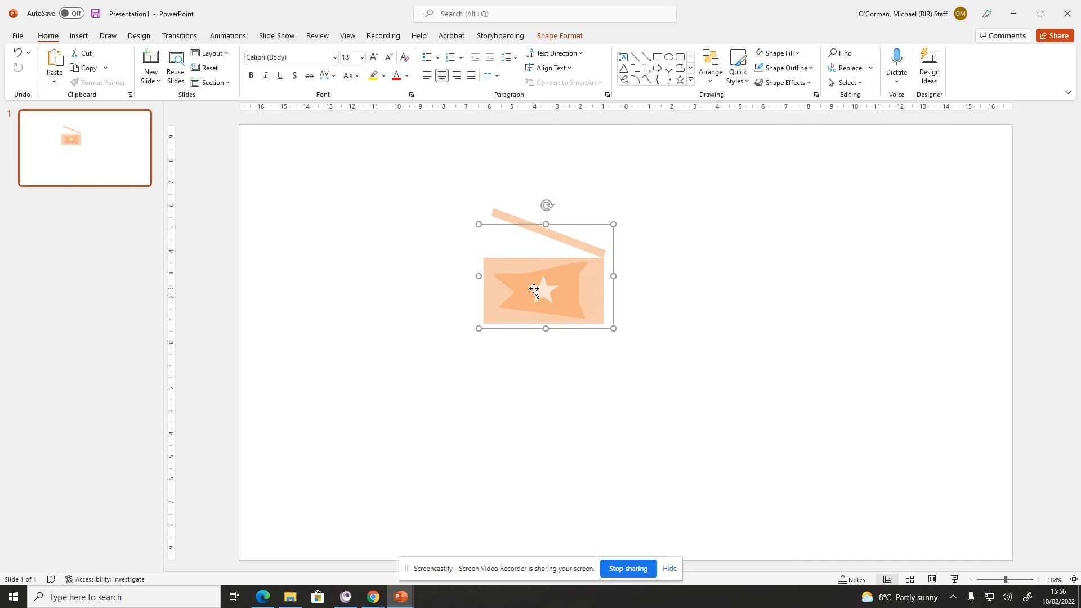